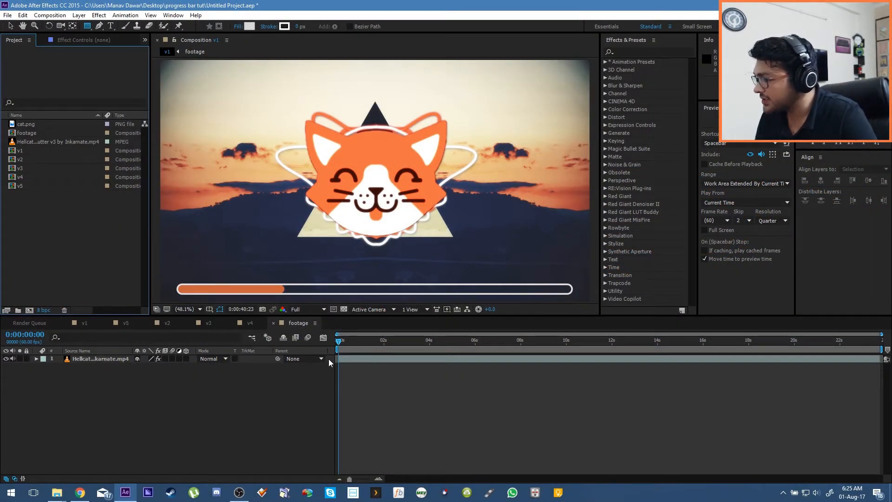
Switch the Composition viewer to the footage comp with the cat video.
click(27, 132)
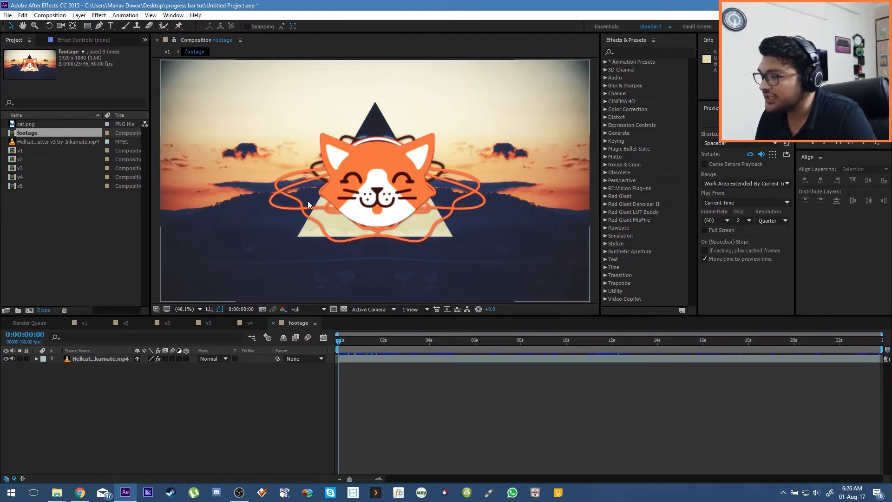
mouse_move(487, 308)
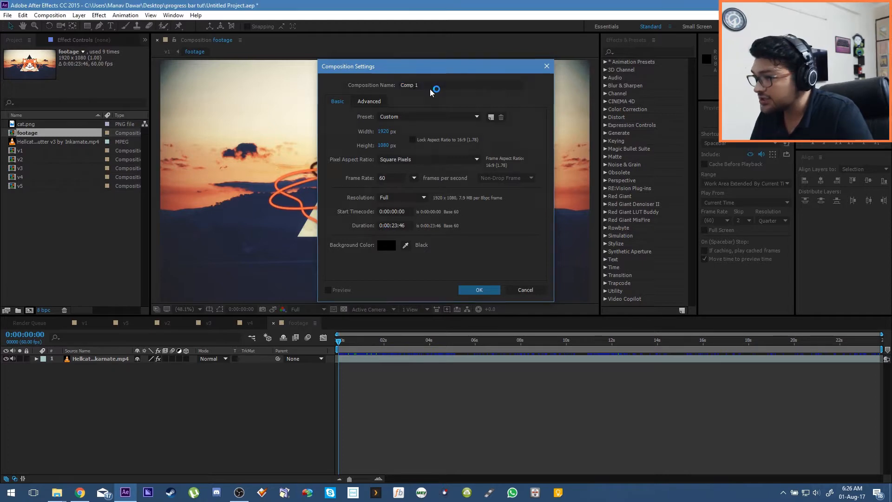
Create Comp 1 (1920x1080, 60 fps) holding the footage, and minimize the reference image.
click(479, 289)
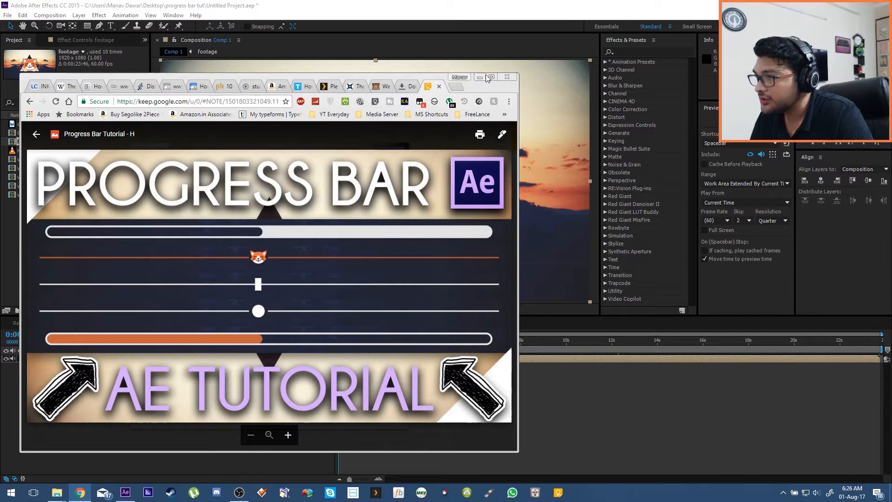
click(480, 77)
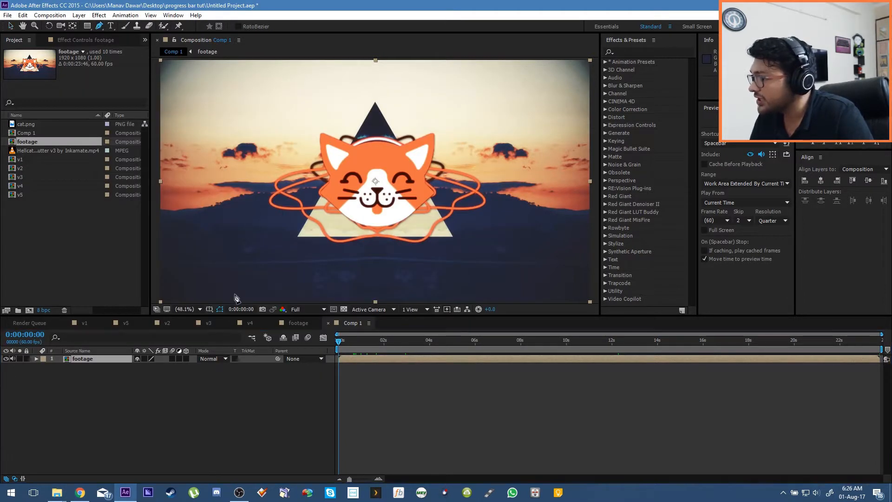
Add a shape layer with Path 1, drawn as a straight horizontal line along the bottom.
click(79, 15)
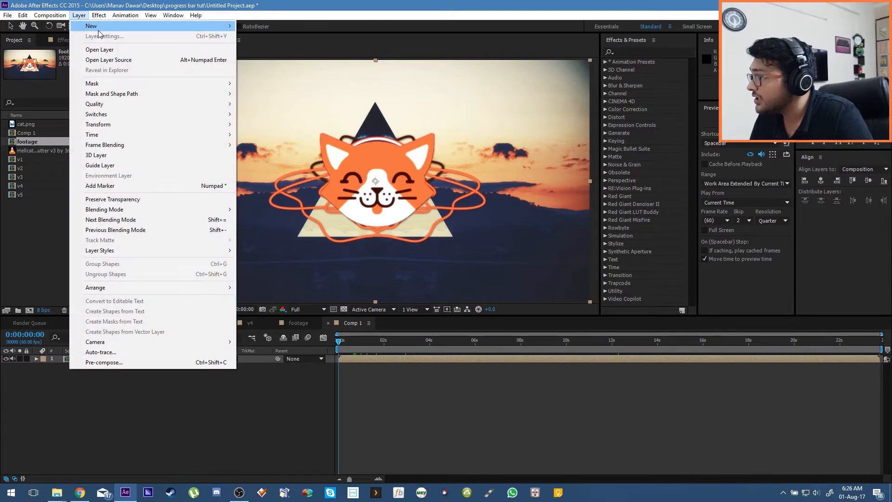
click(101, 26)
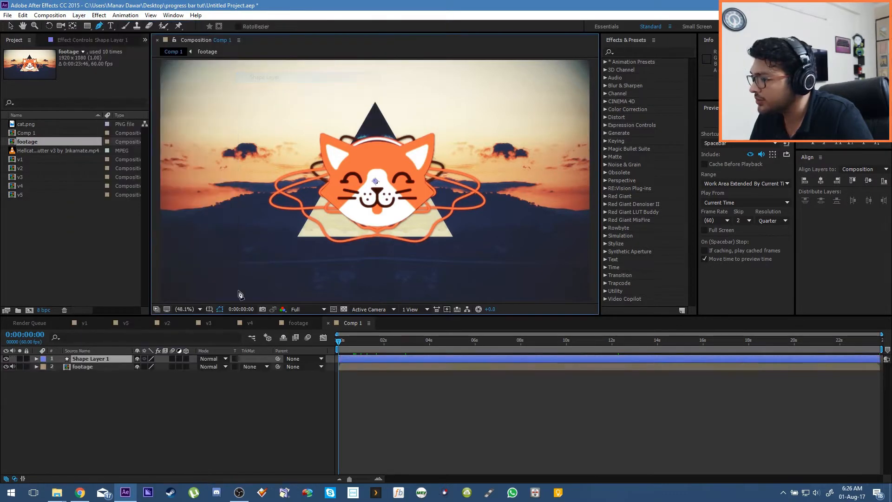
click(44, 358)
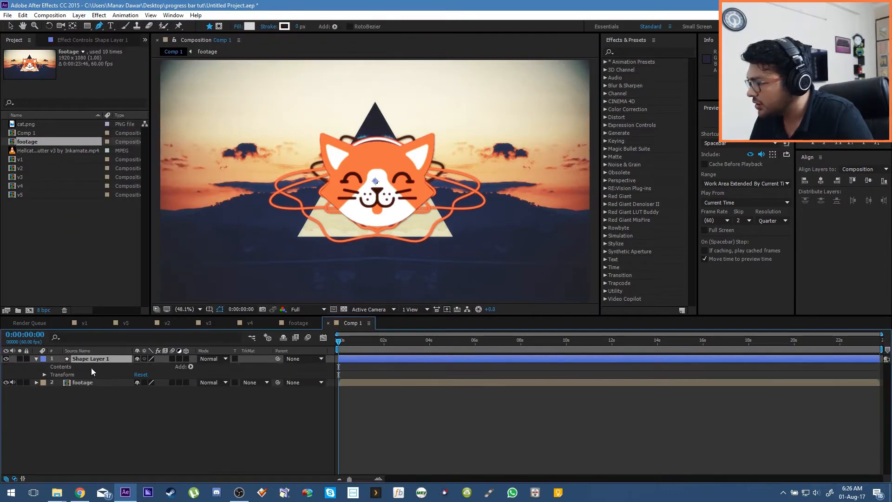
click(190, 366)
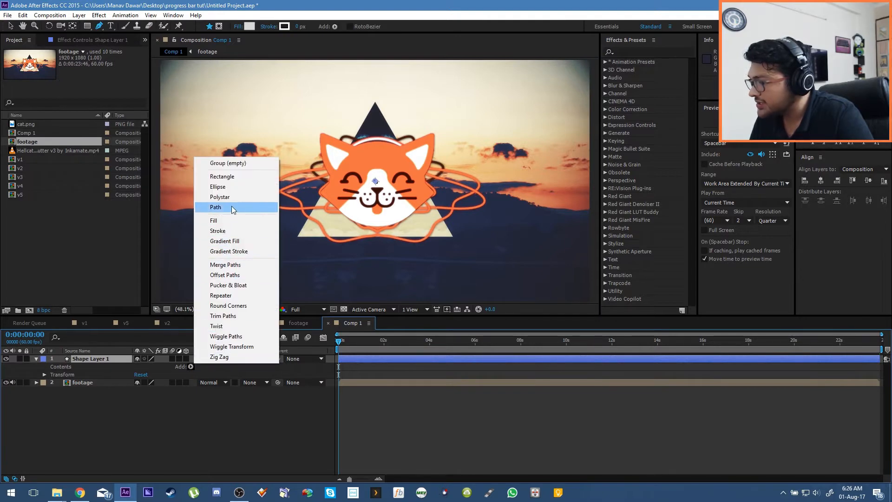
click(215, 206)
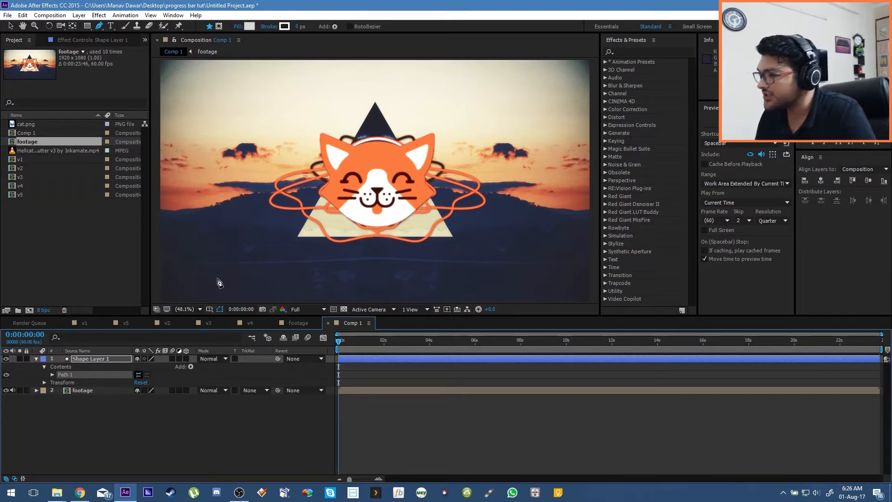
mouse_move(207, 267)
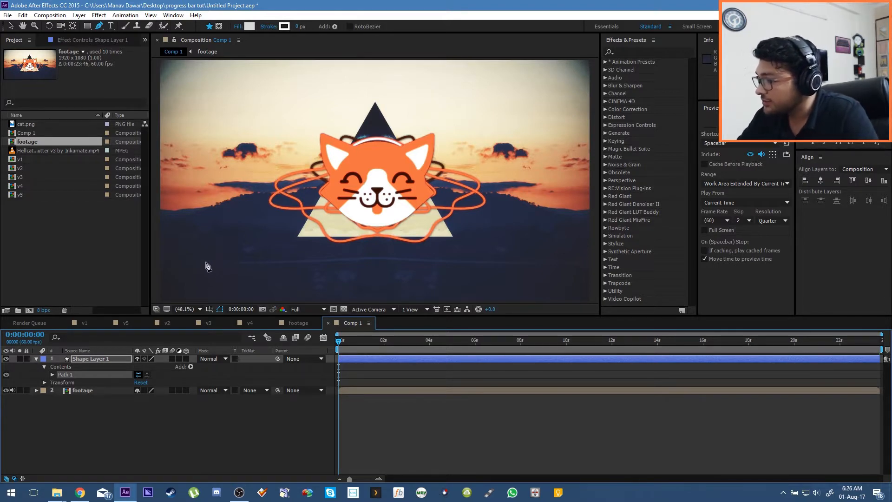
mouse_move(180, 284)
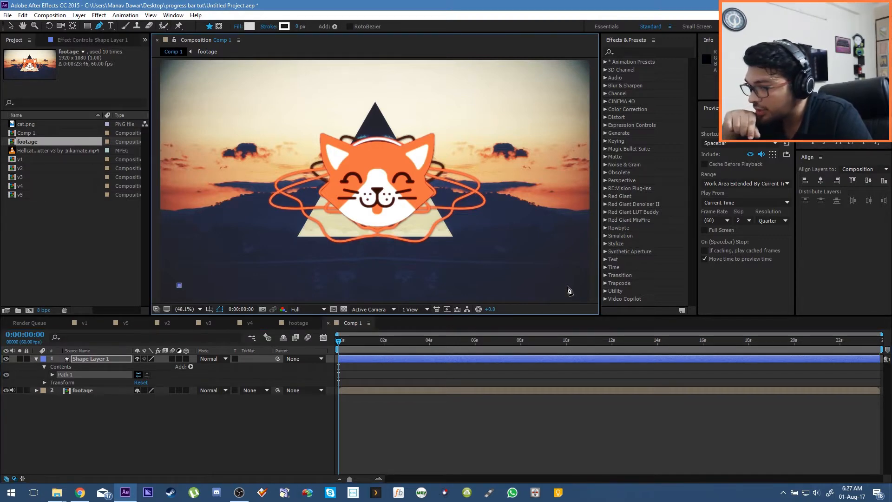
mouse_move(573, 287)
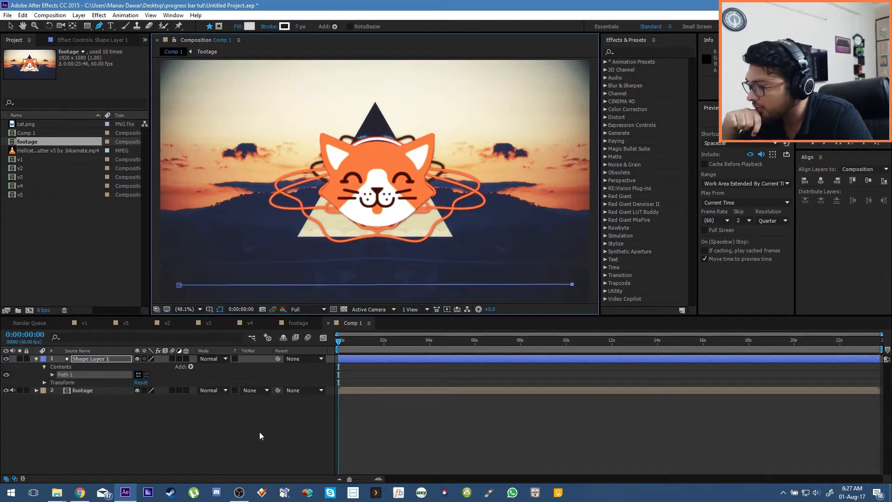
click(51, 375)
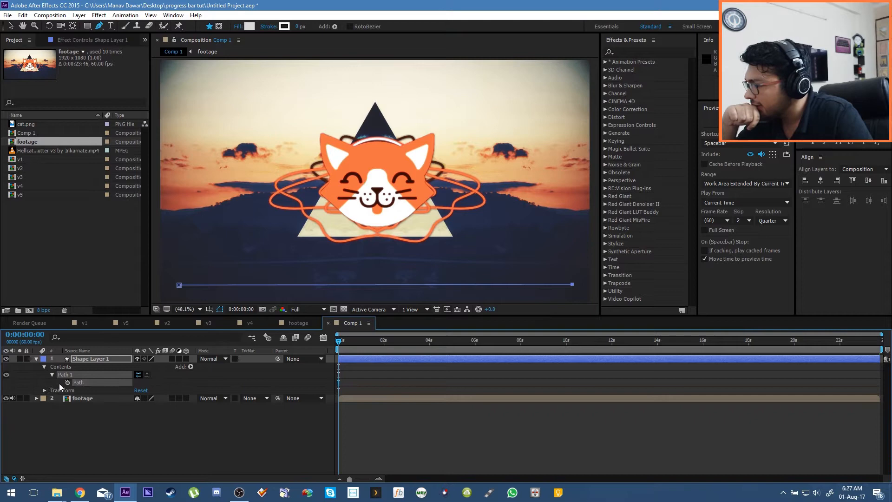
click(190, 366)
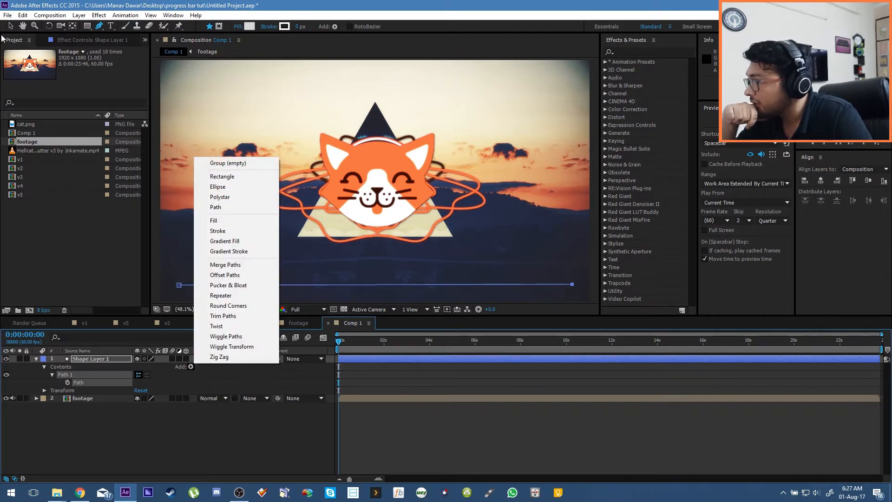
mouse_move(220, 295)
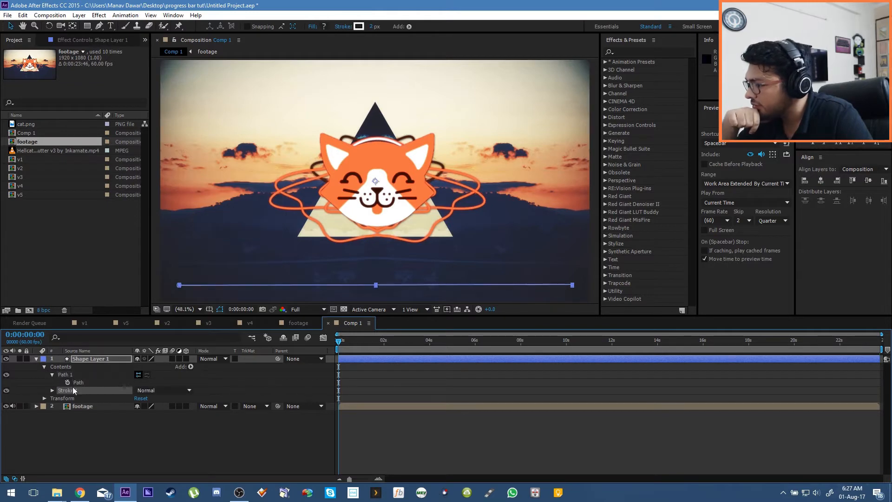
Give the line a 50 px white stroke with Round Cap ends.
click(52, 389)
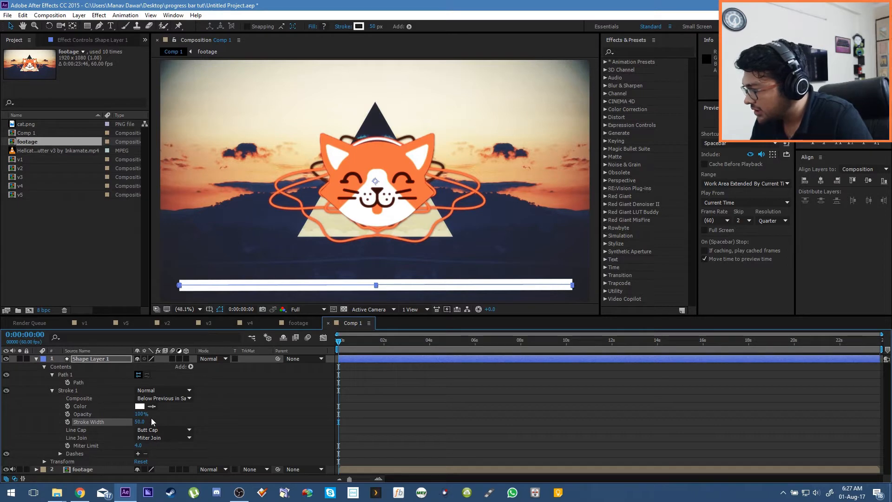
click(163, 438)
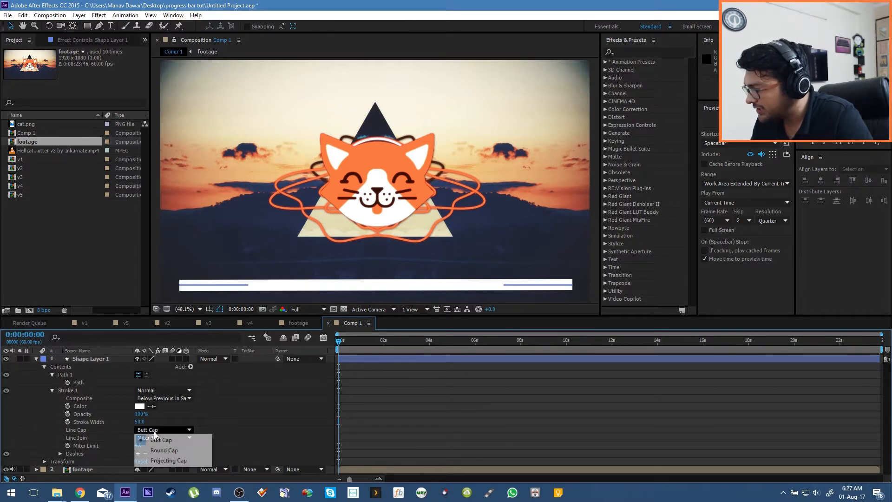
click(164, 450)
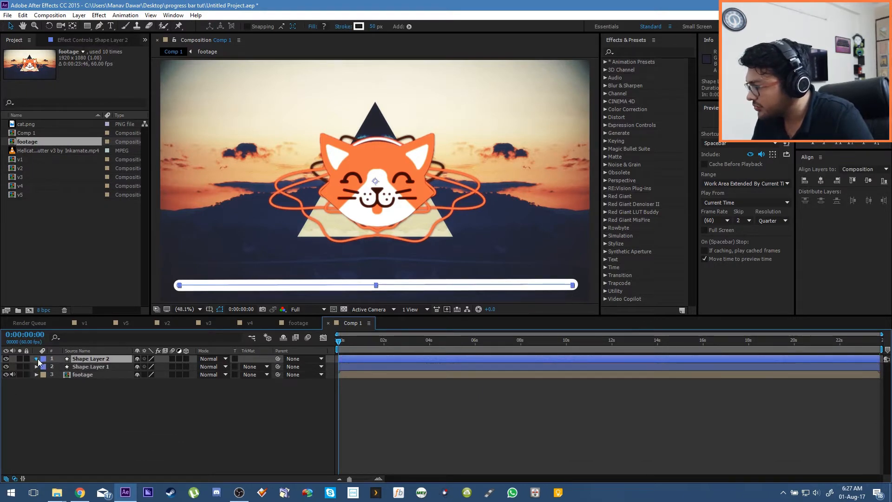
Thin the copied line to 35 px and alpha-matte the duplicate footage to Shape Layer 2.
click(37, 358)
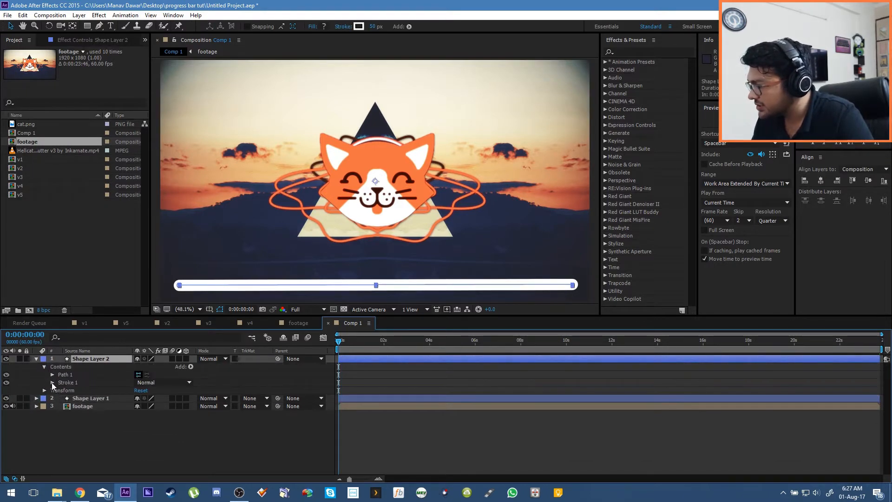
click(53, 382)
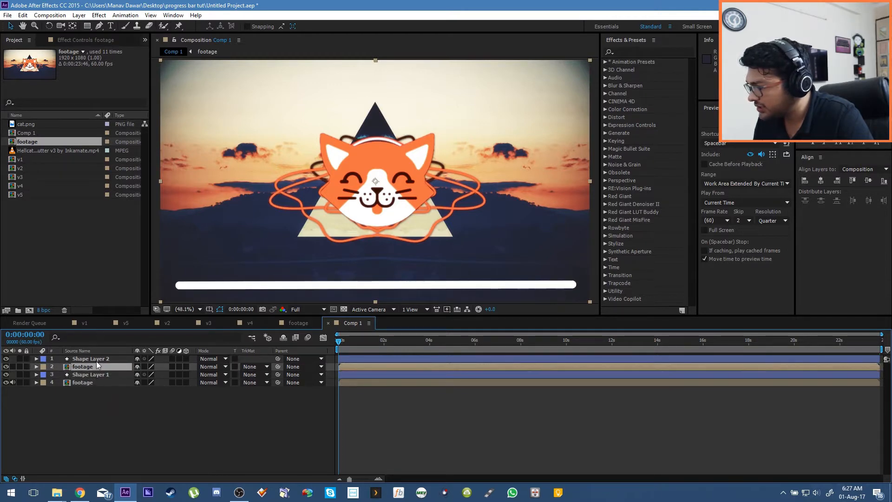
click(91, 358)
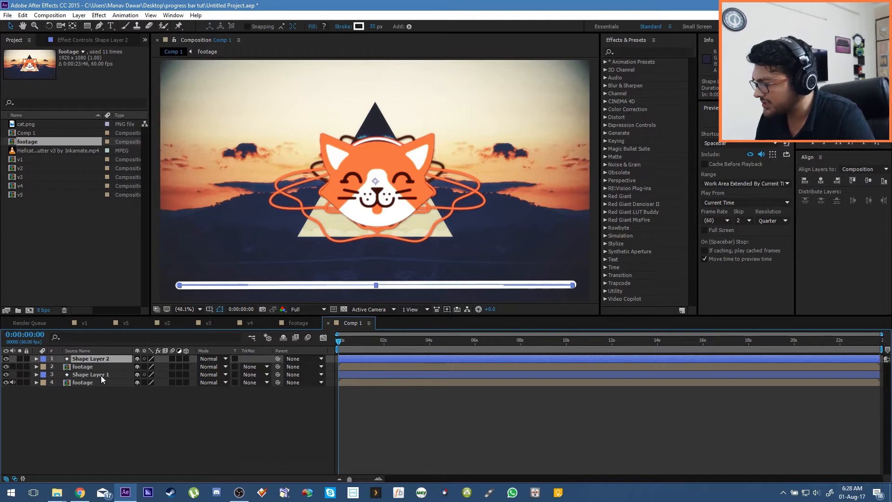
click(81, 366)
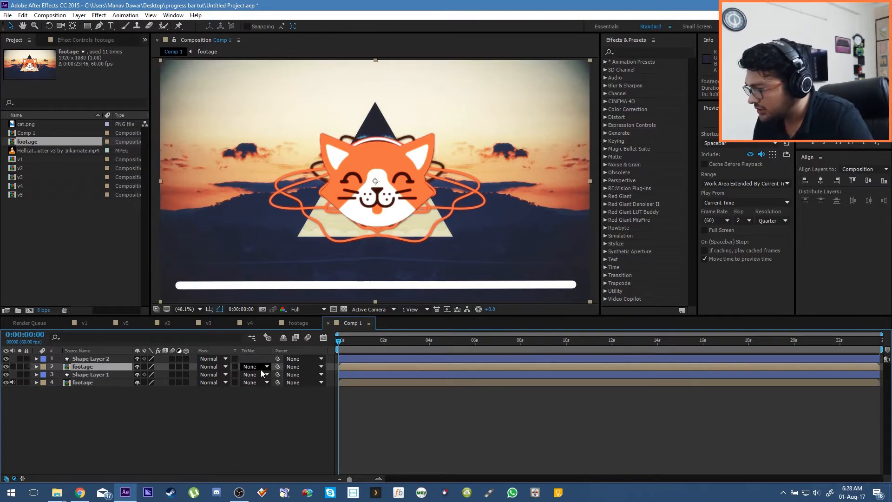
click(255, 367)
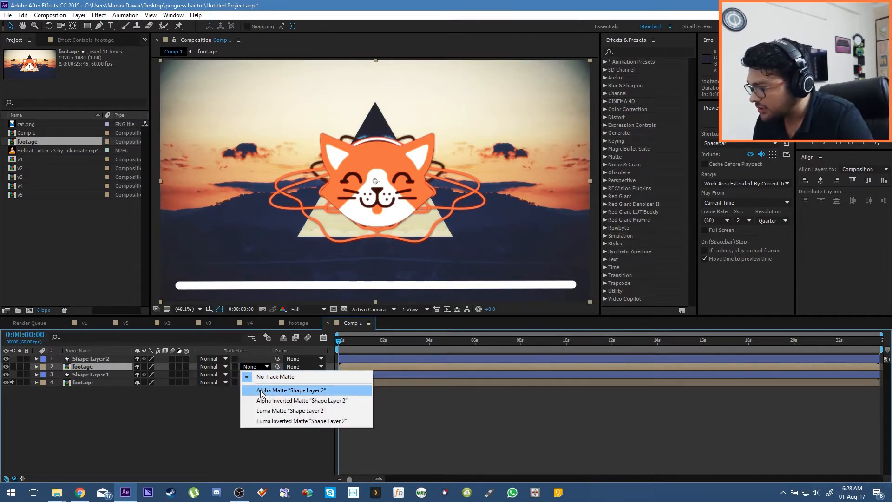
click(290, 390)
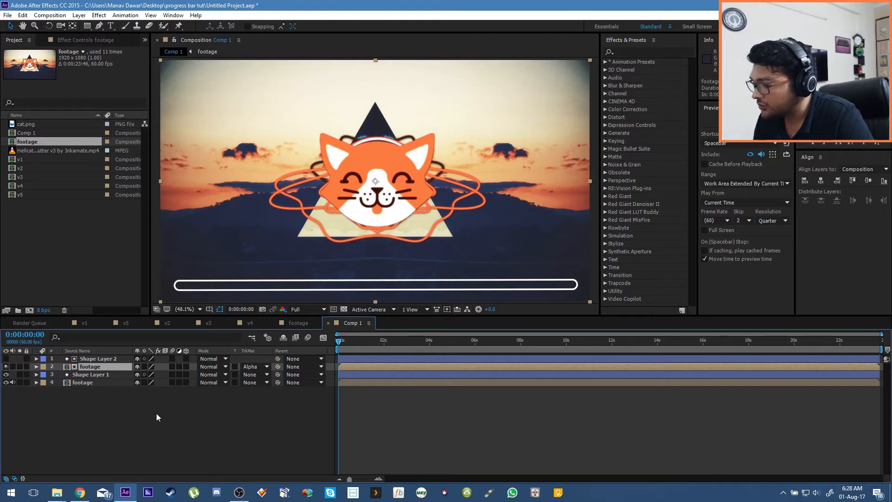
click(36, 358)
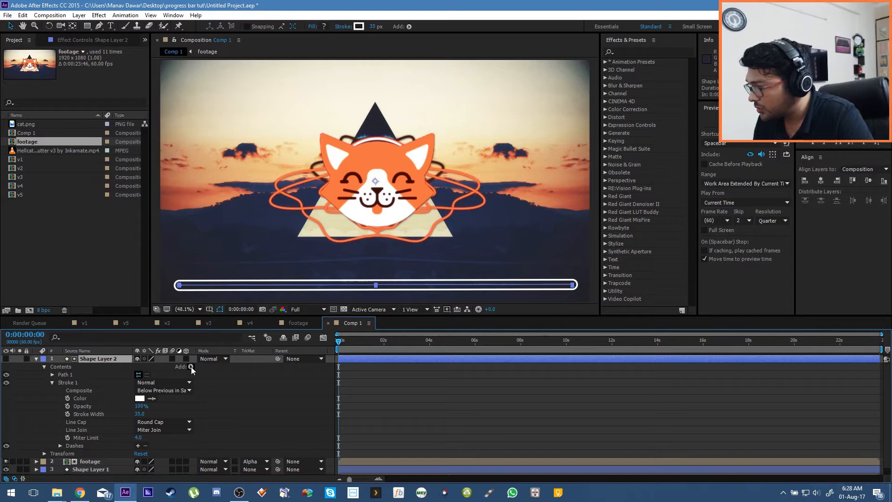
Add Trim Paths to Shape Layer 2 and keyframe End from 0% to 100%.
click(191, 366)
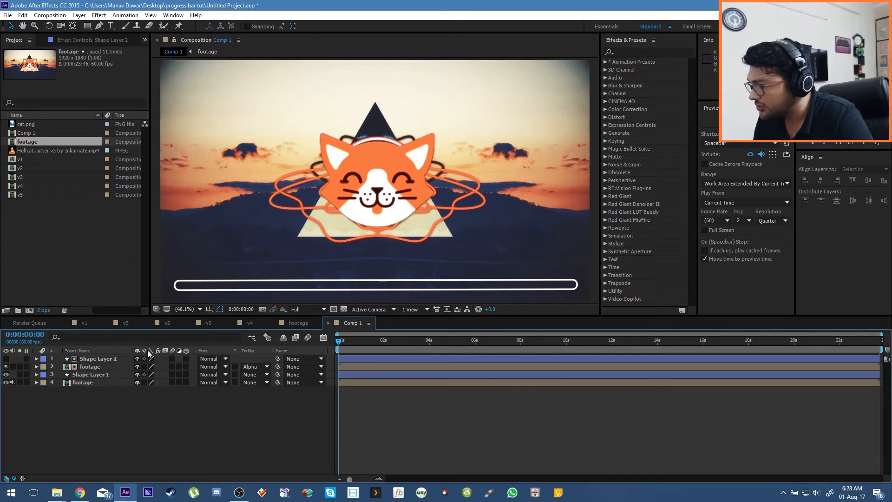
click(191, 366)
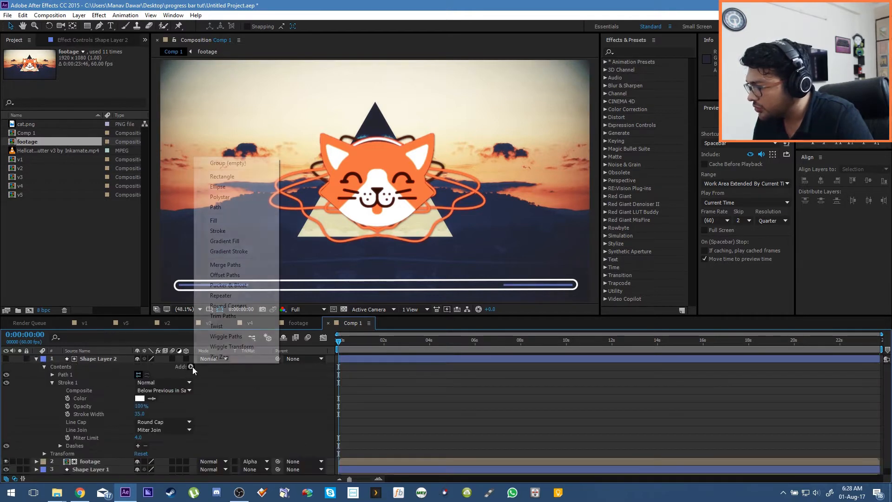
click(224, 316)
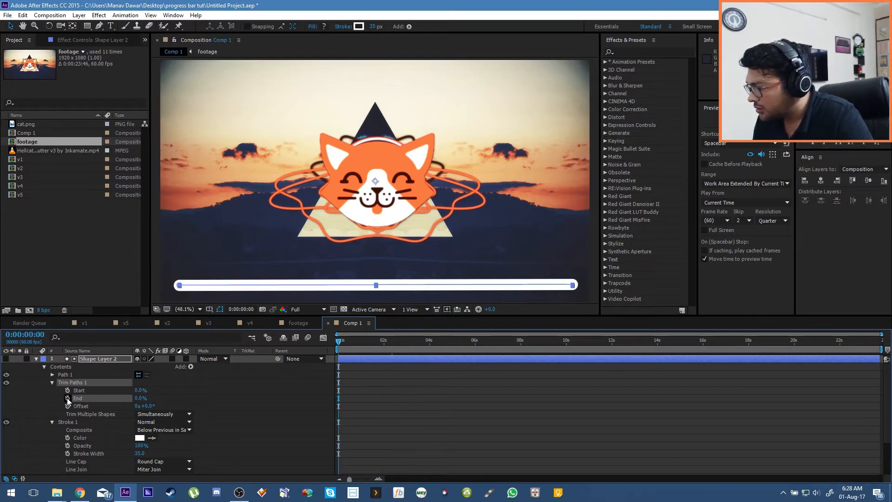
click(67, 398)
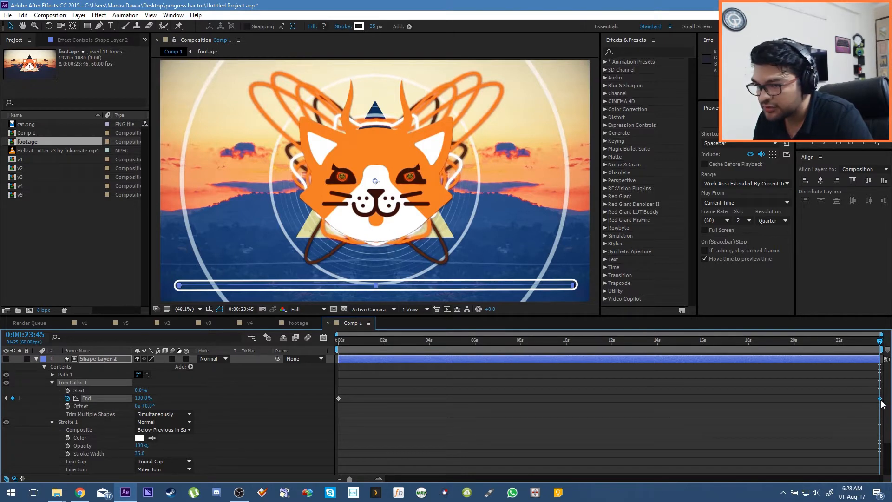
mouse_move(207, 489)
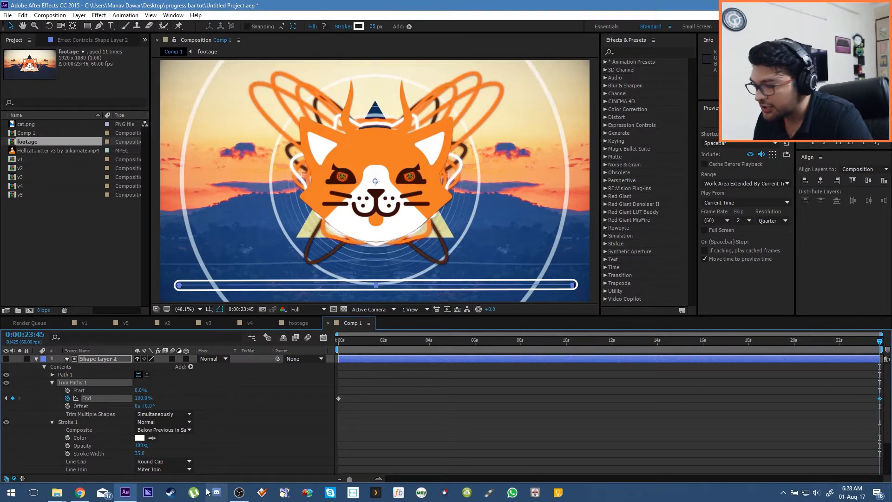
click(358, 340)
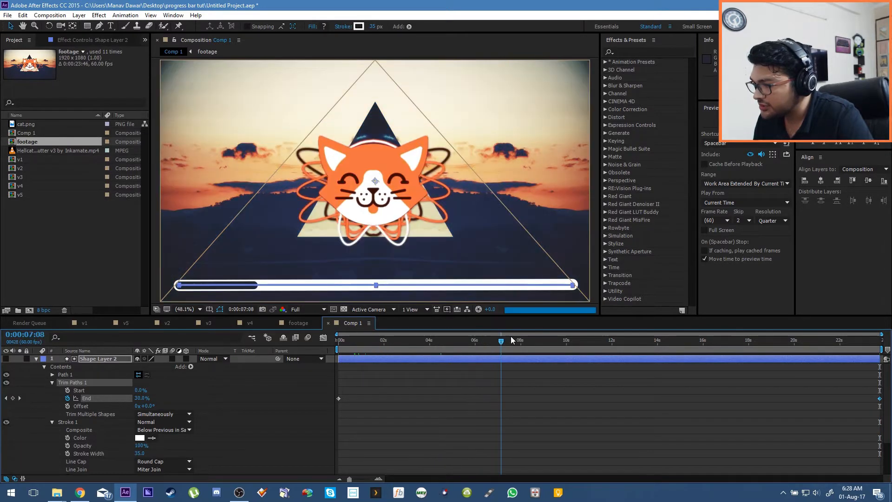
drag(500, 340, 618, 340)
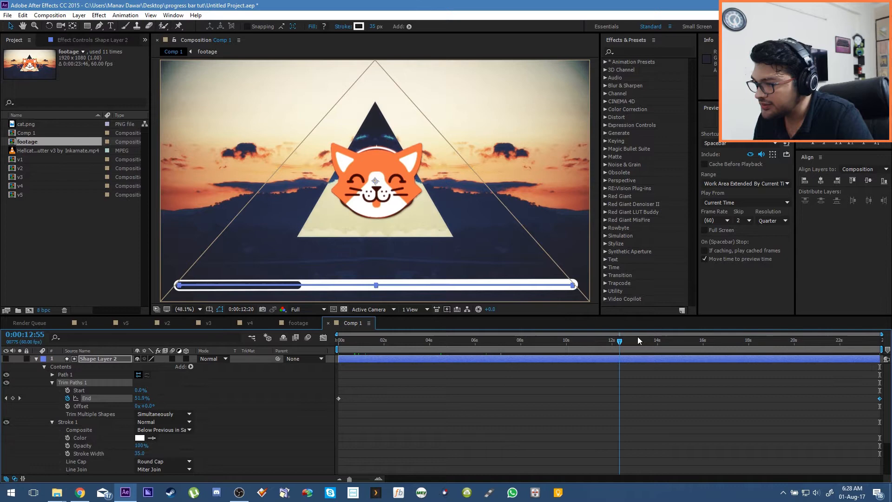
drag(619, 340, 767, 340)
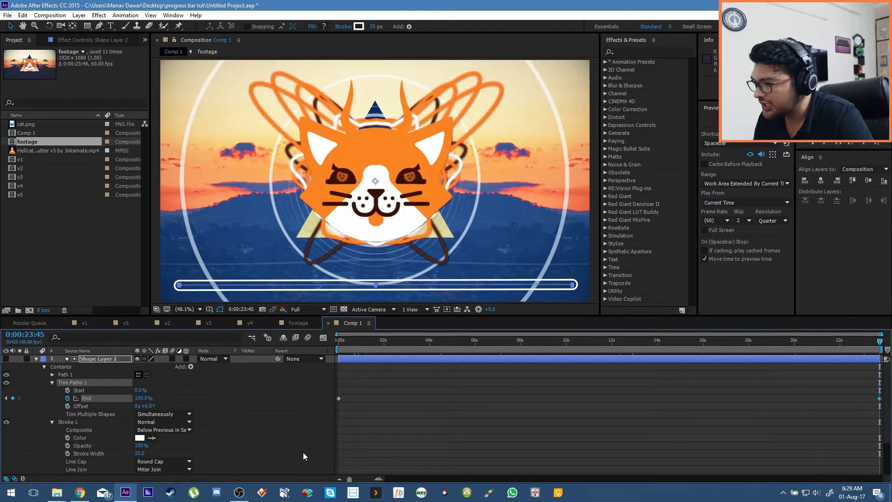
click(238, 491)
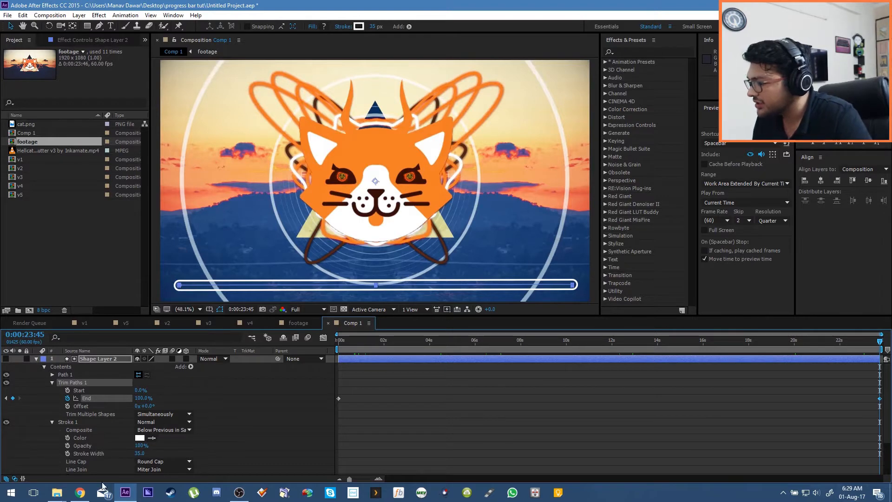
Expand Shape Layers 4 and 5, make Shape Layer 5 visible, and color its stroke orange.
click(79, 492)
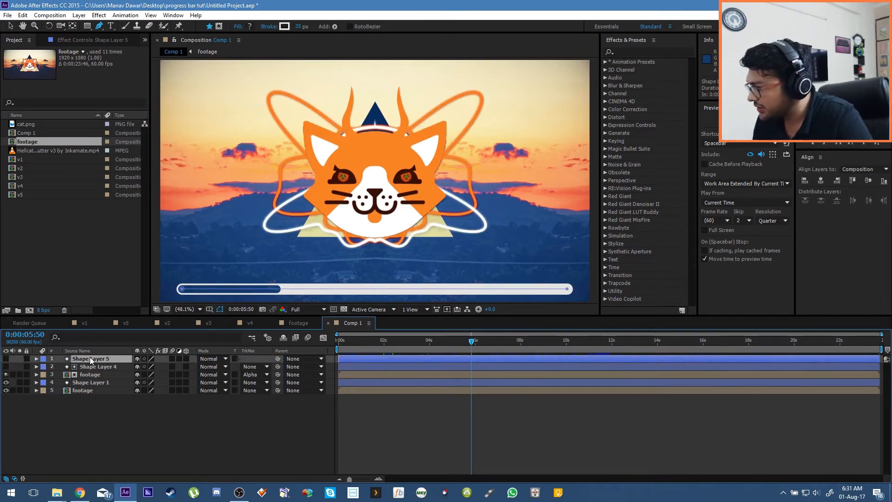
click(94, 366)
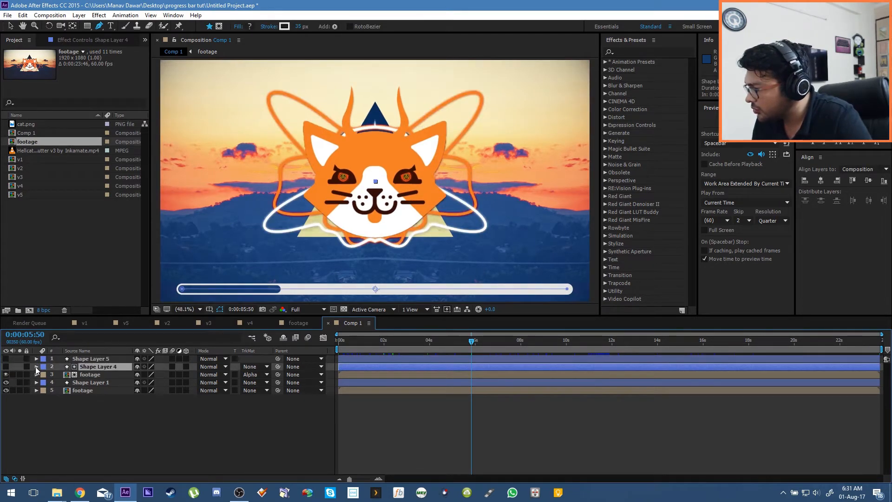
click(37, 366)
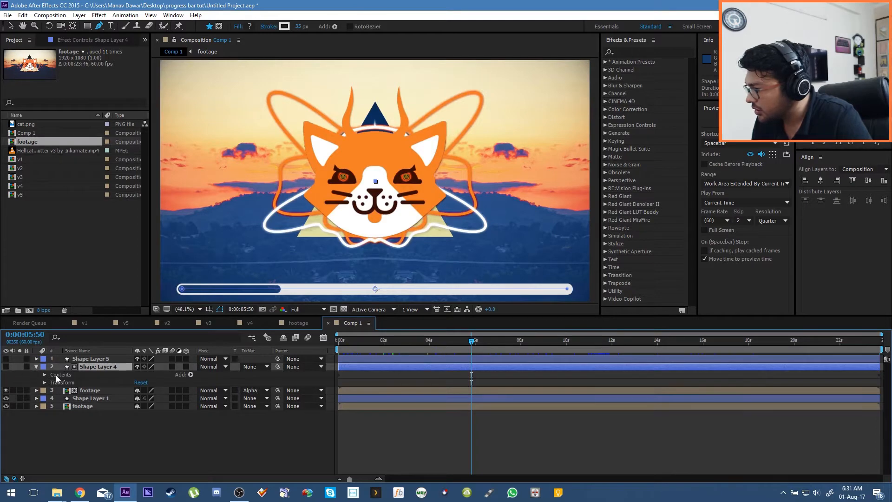
click(45, 375)
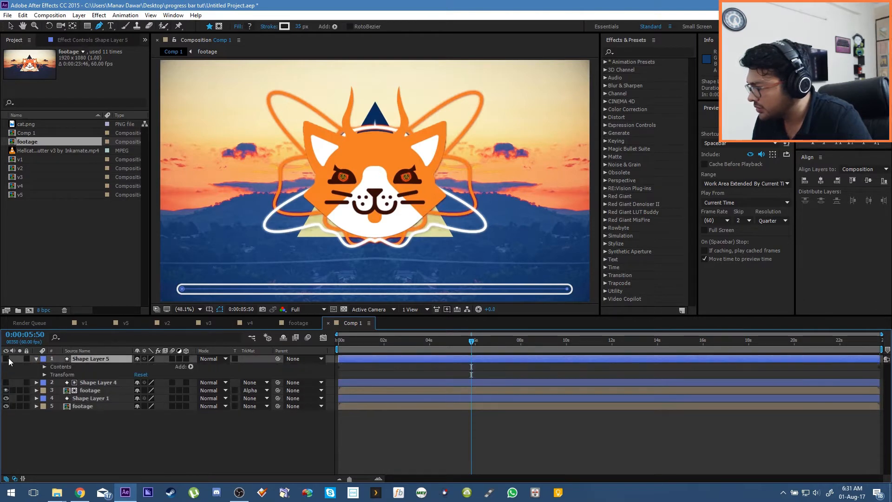
click(44, 375)
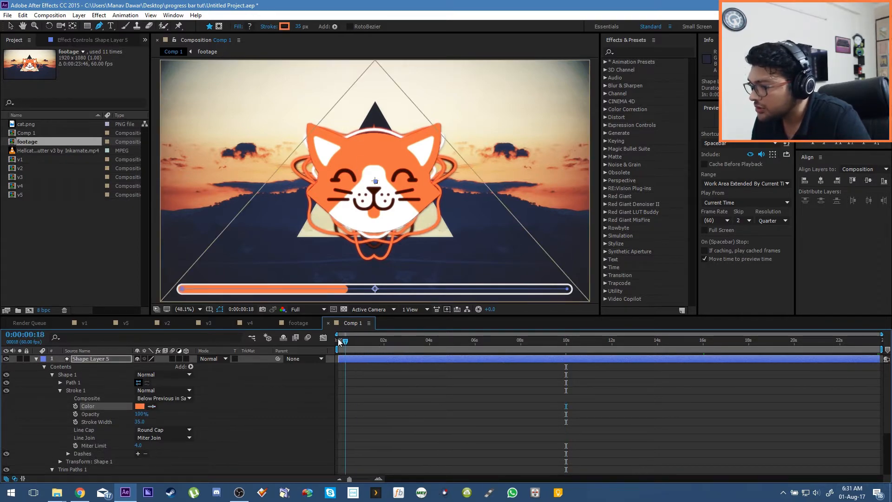
Scrub to about ten seconds to check the bar, then delete the shape and matte layers.
drag(344, 341, 475, 341)
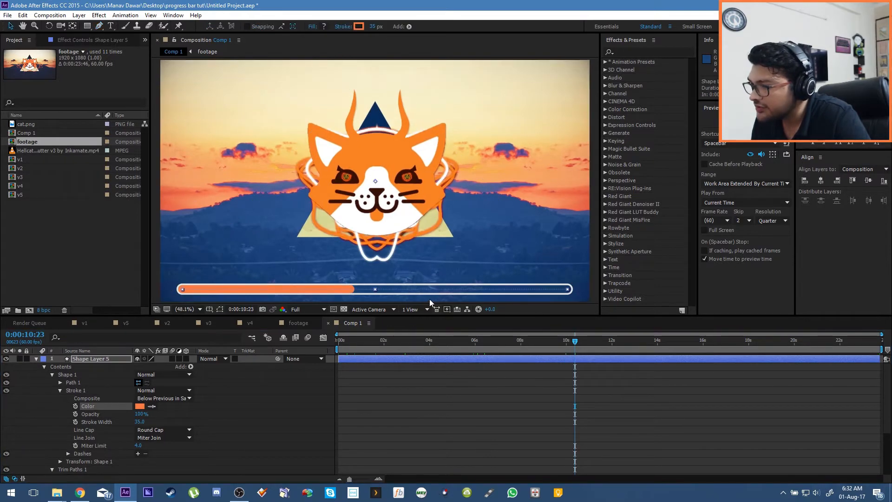
mouse_move(433, 291)
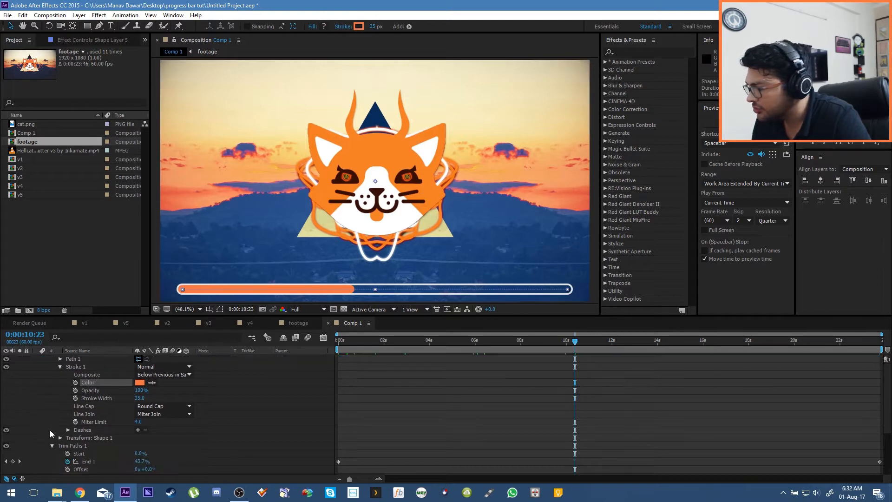
scroll(down, 3)
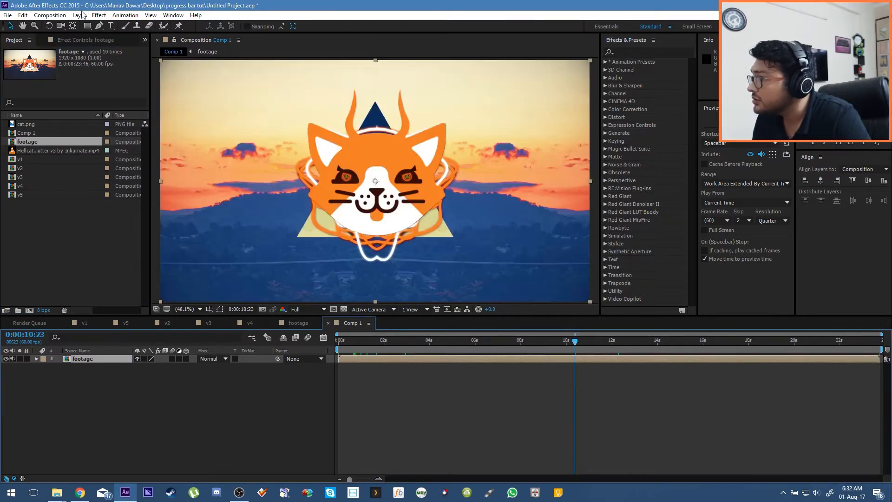
Create a new shape layer containing a rectangle with a fill.
click(78, 14)
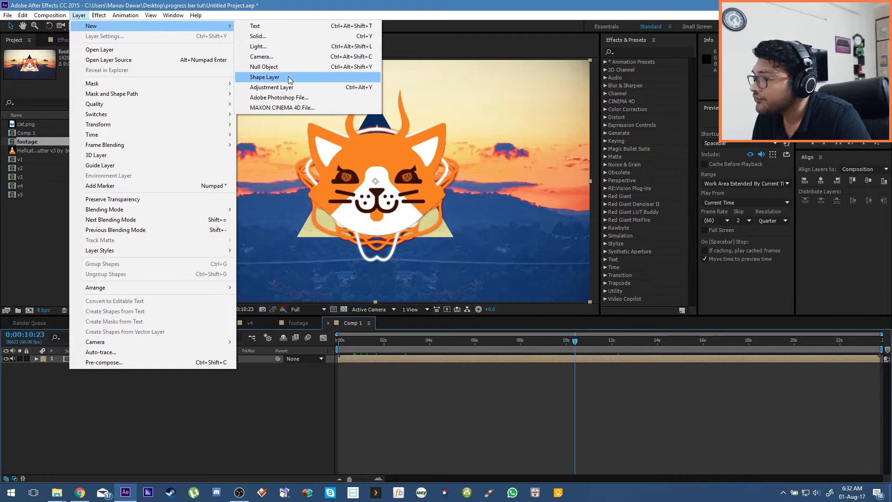
click(264, 77)
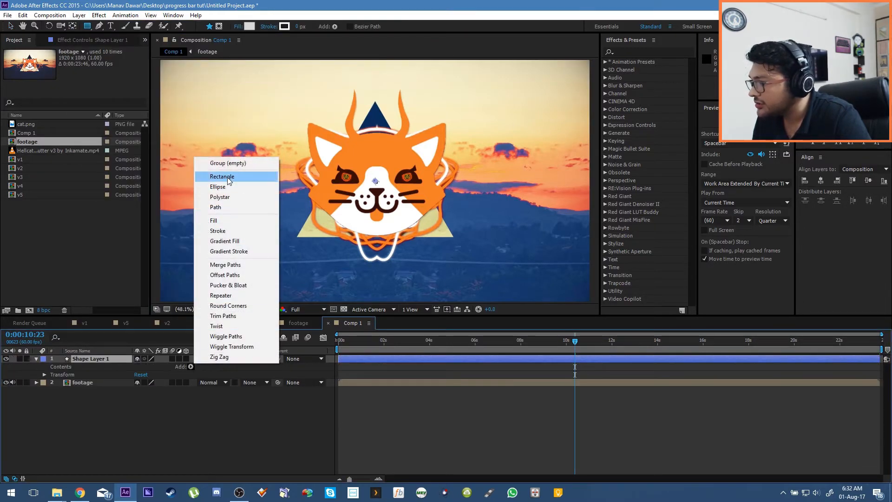
click(222, 176)
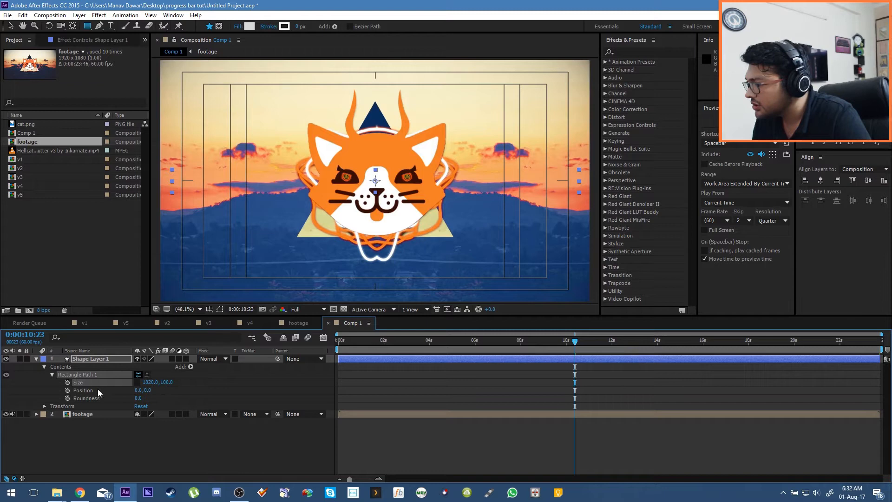
click(191, 367)
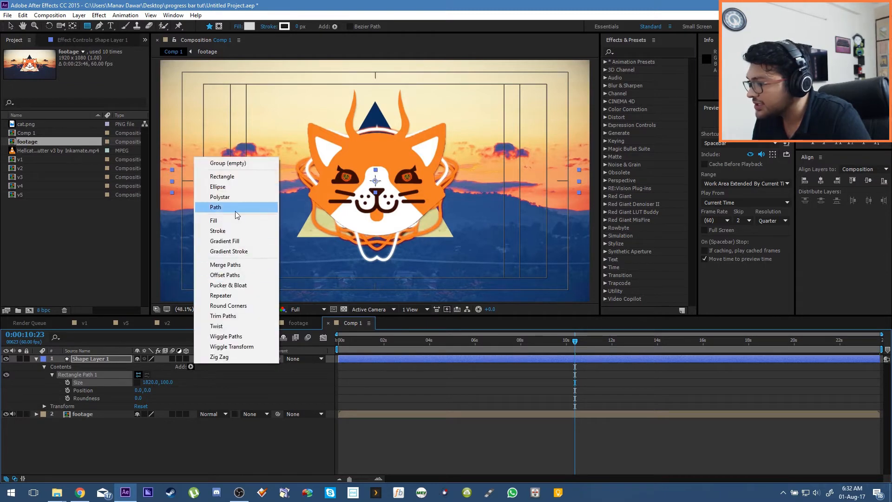
click(213, 220)
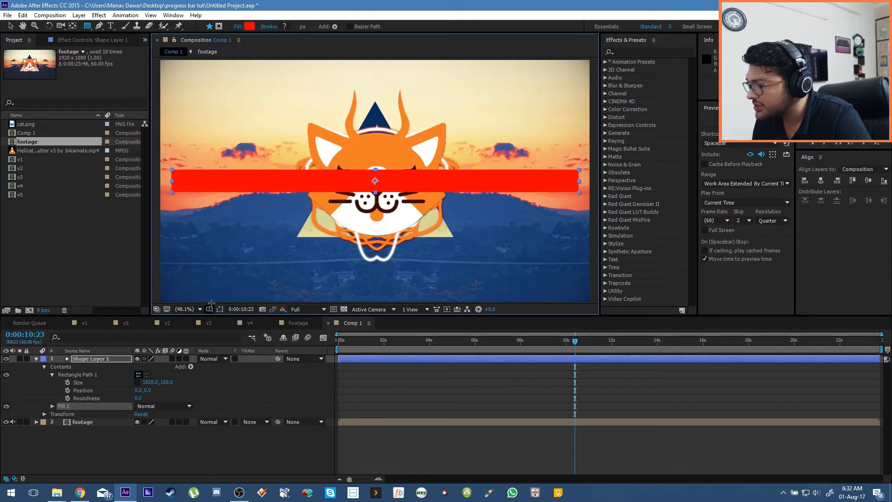
Make the rectangle fill white, sized 1820×10, positioned at 0,480.
click(51, 405)
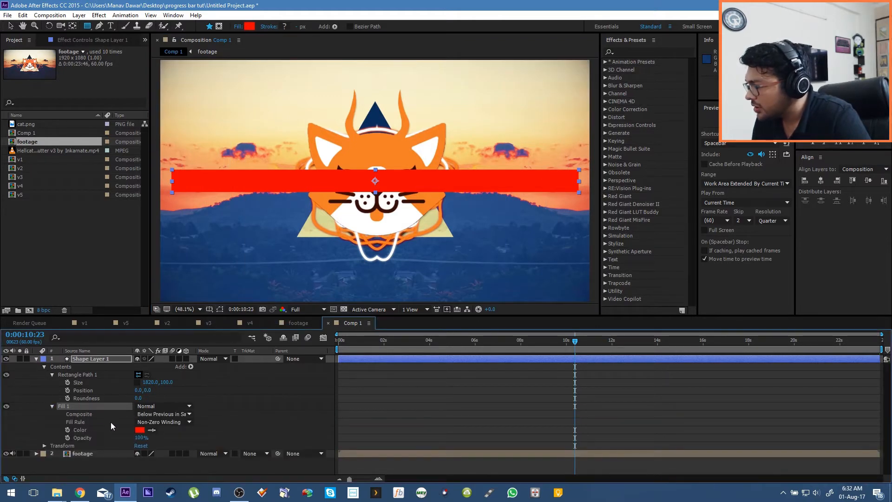
click(139, 429)
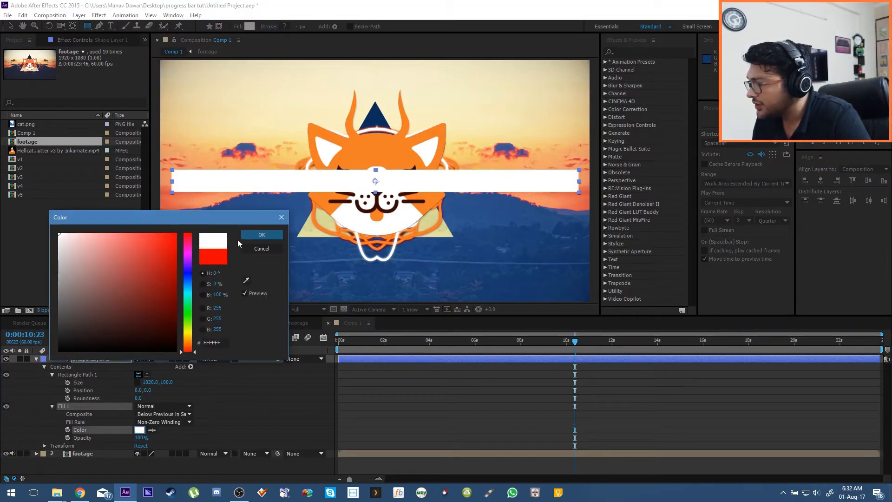
click(261, 234)
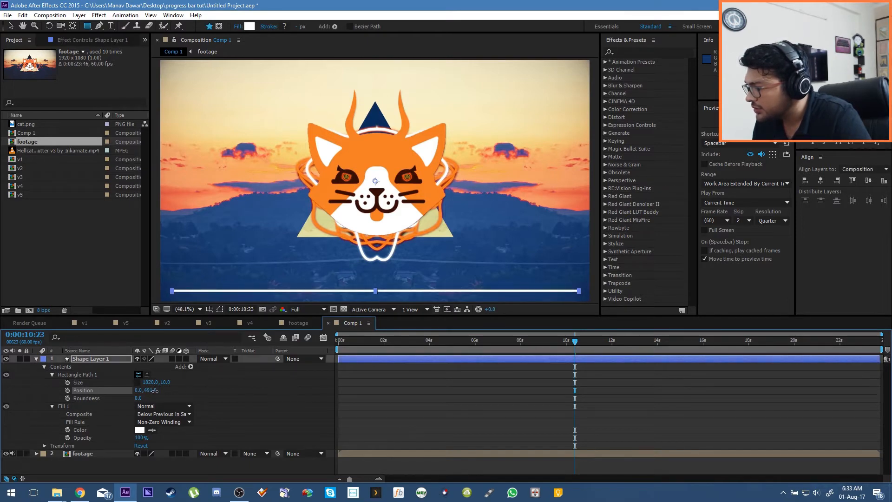
text(480)
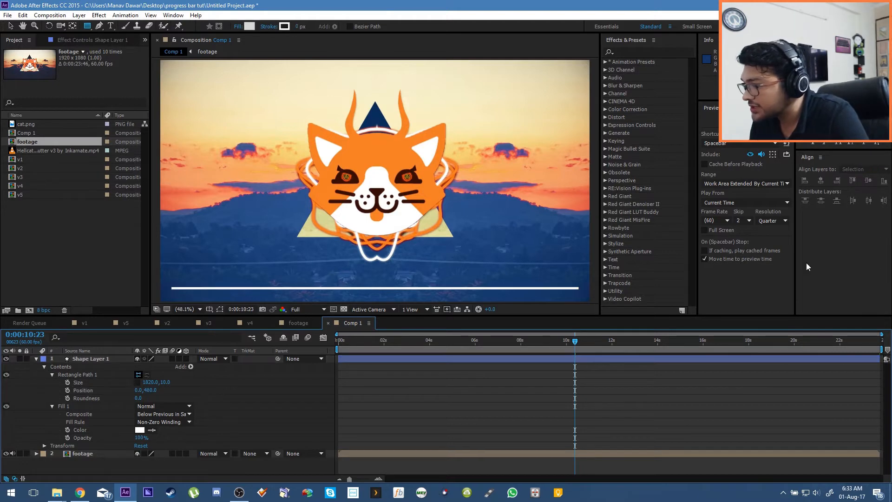
click(190, 366)
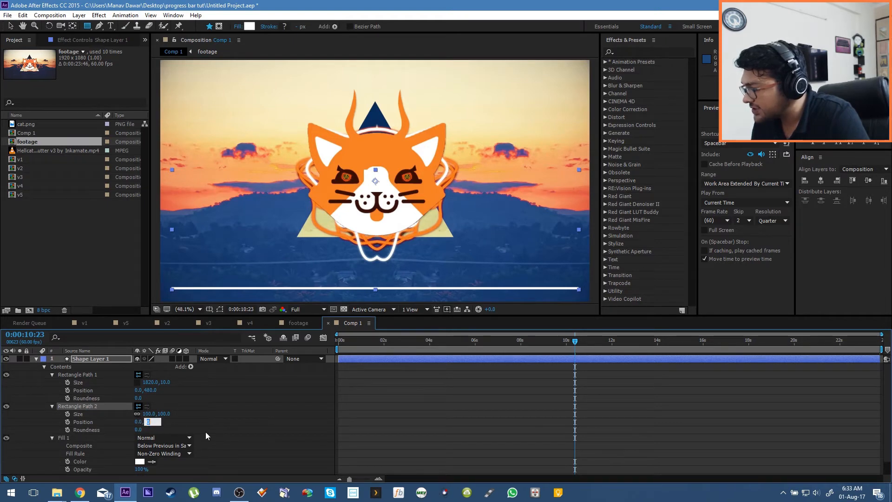
Keyframe the 20×50 knob rectangle's position so it slides to X 880 by comp end.
text(480.0)
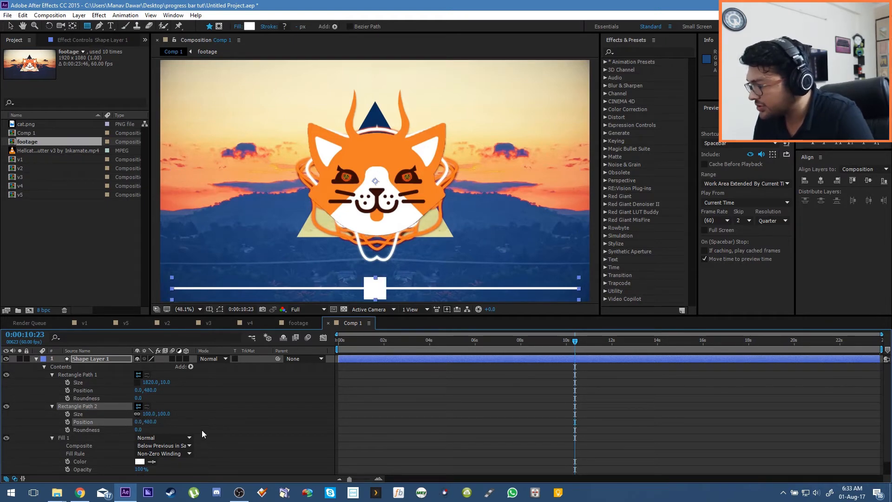
click(149, 413)
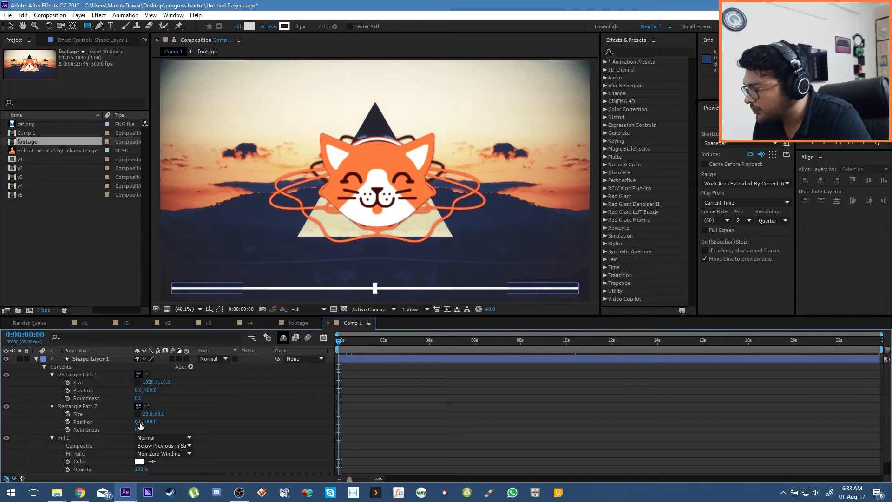
double_click(144, 421)
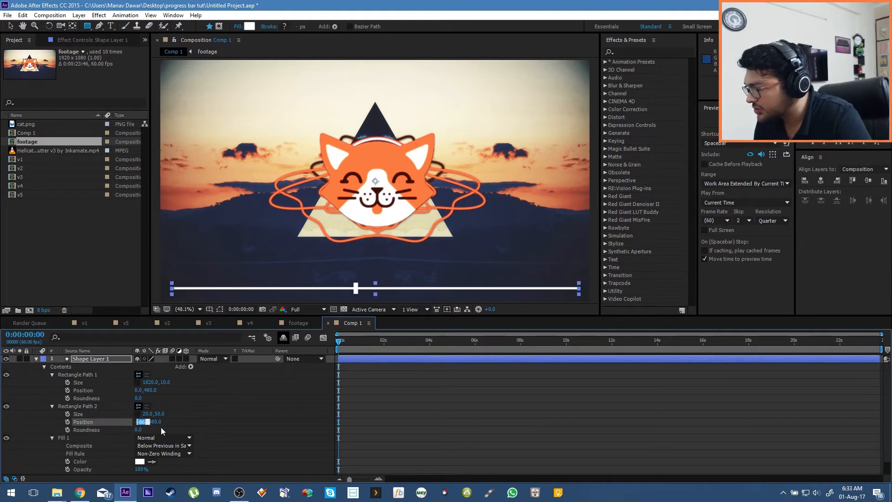
text(1920)
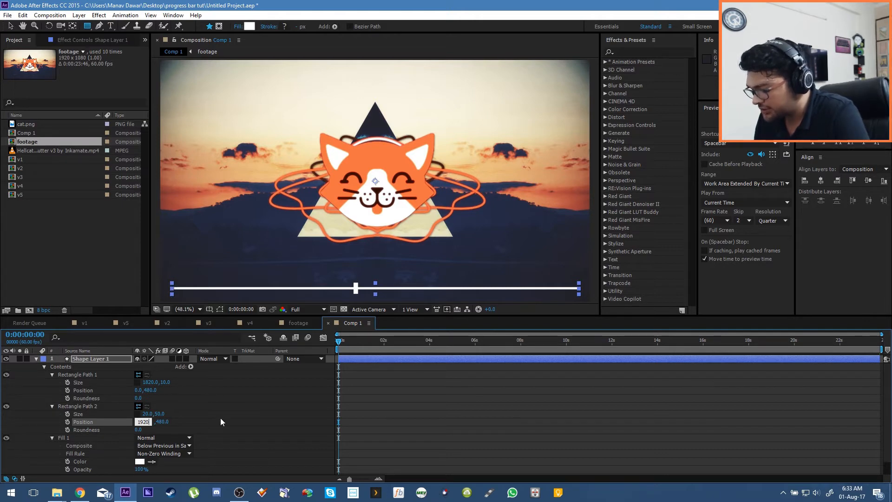
text(-100)
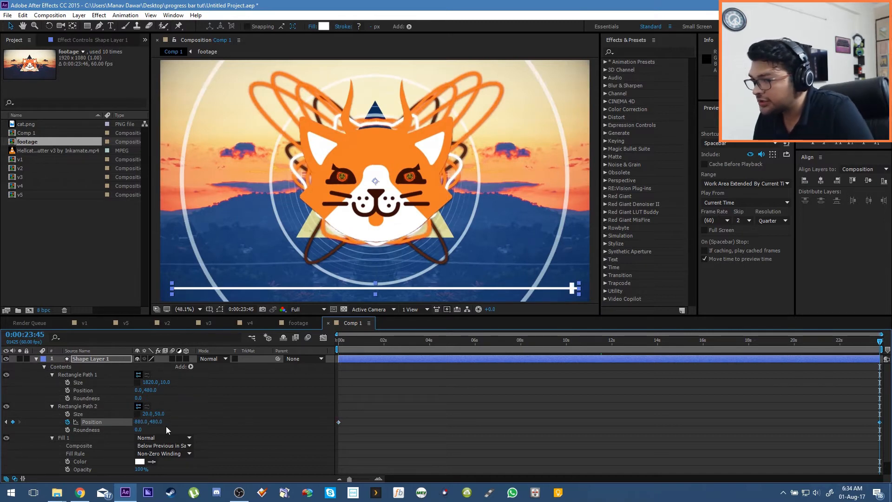
click(489, 339)
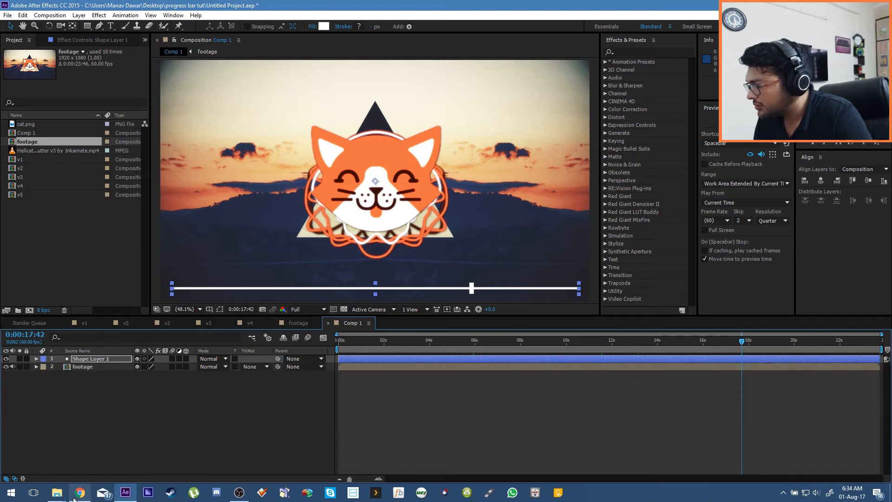
Delete Rectangle Path 2, the sliding 20×50 knob, from Shape Layer 1.
click(79, 491)
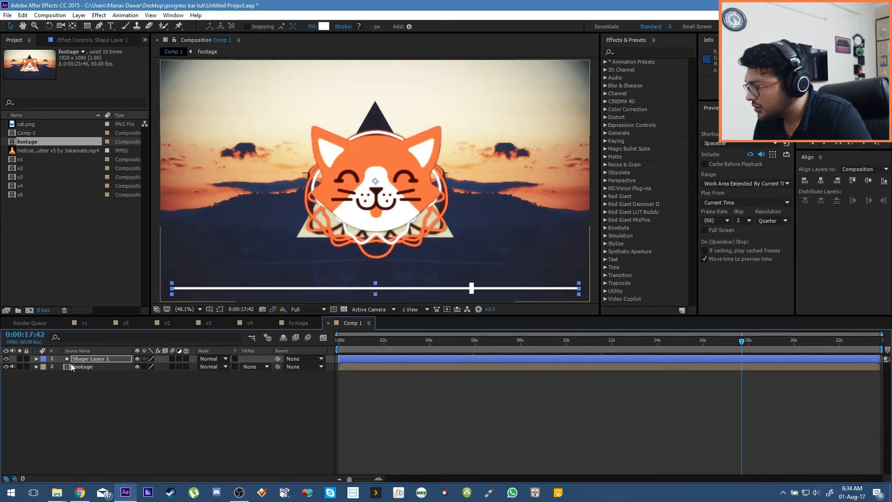
click(36, 358)
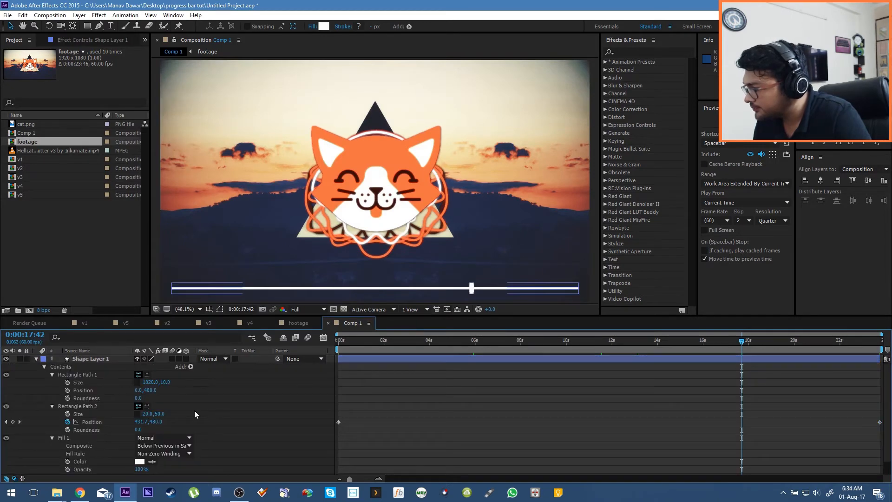
click(78, 406)
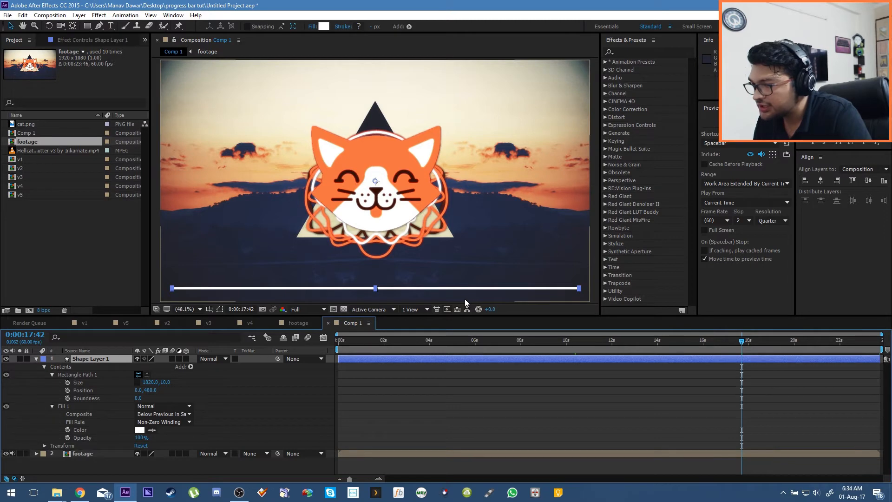
click(35, 359)
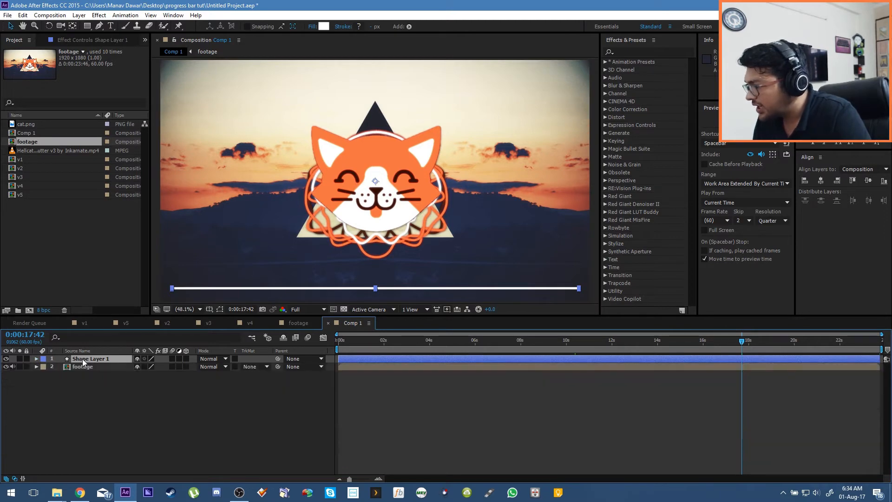
Add a rectangle to a new shape layer and set its fill to white.
click(78, 15)
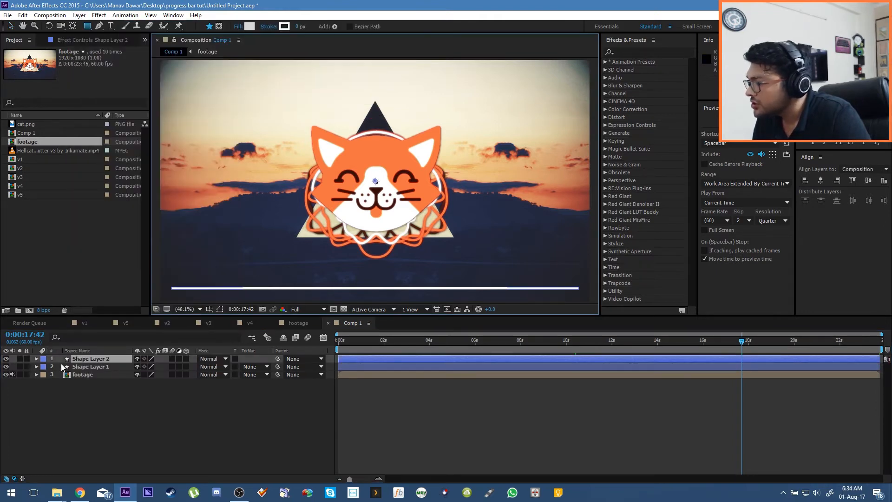
click(36, 358)
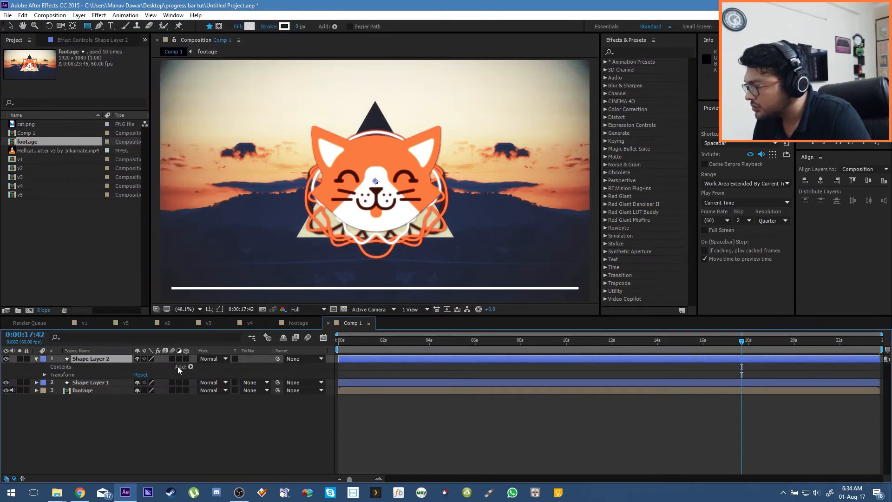
click(191, 366)
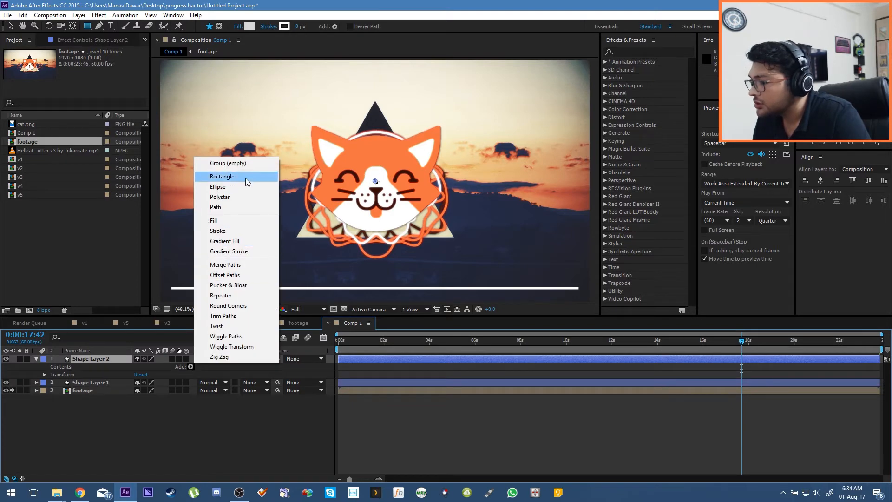
click(222, 177)
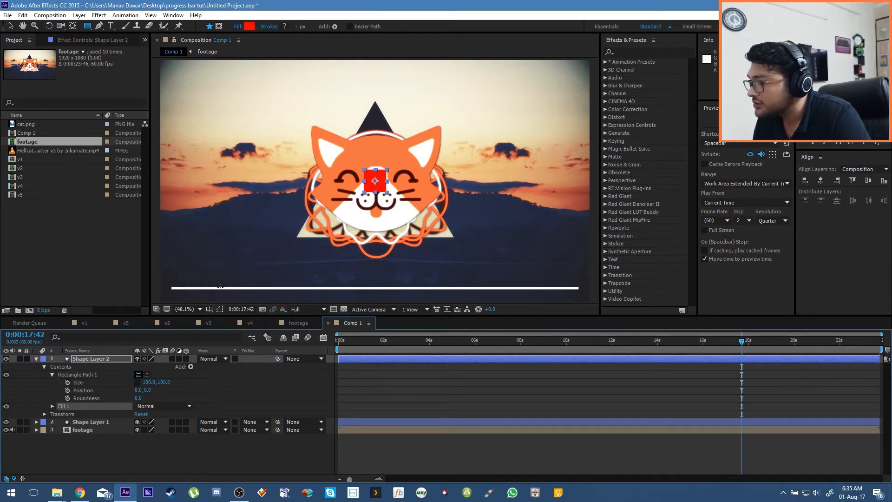
click(52, 406)
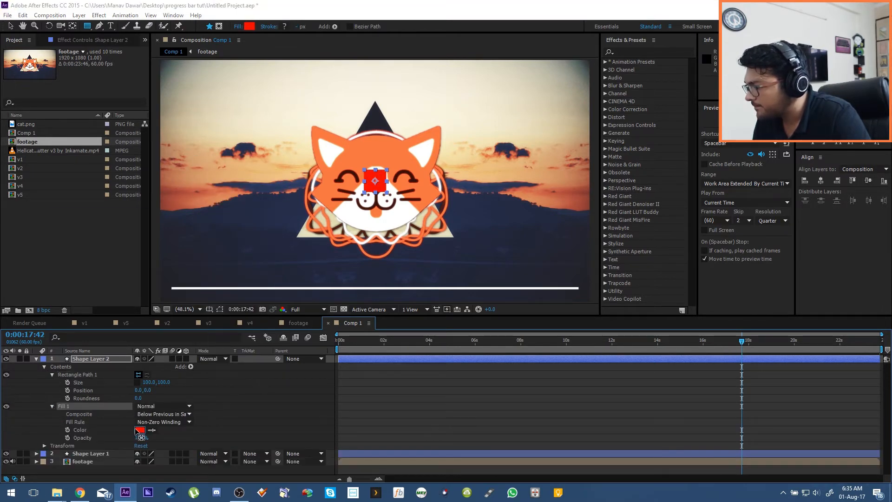
click(140, 429)
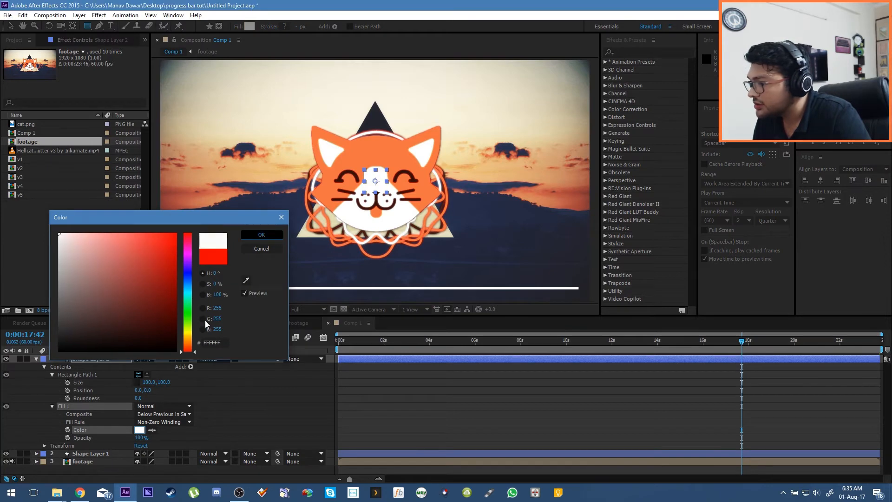
click(261, 234)
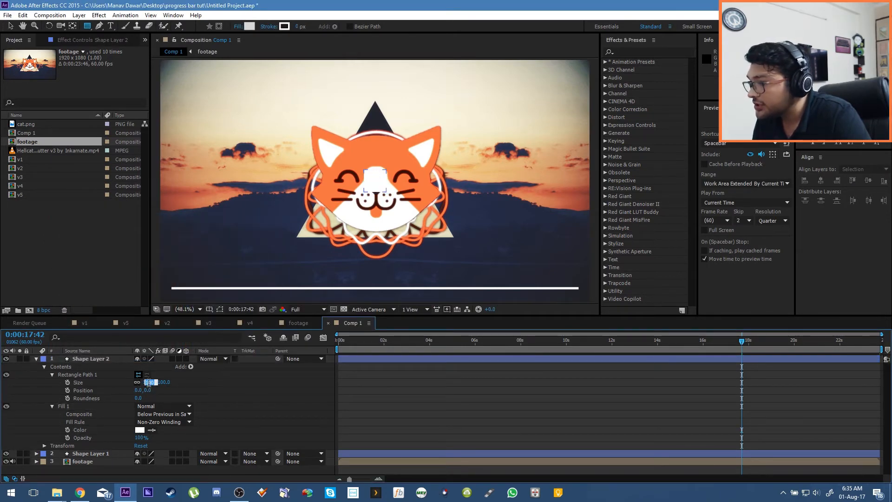
Make the knob size 75, roundness 100, and keyframe Position from -850 to 850.
text(75.0,75.0)
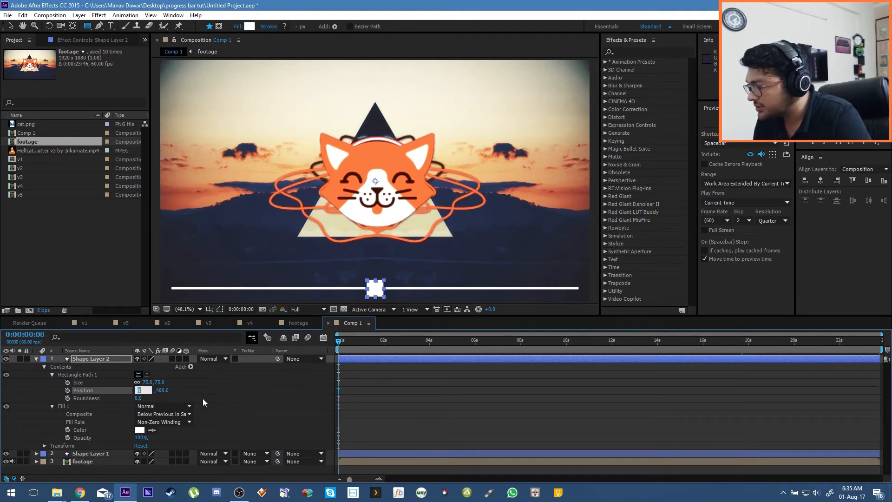
text(-880)
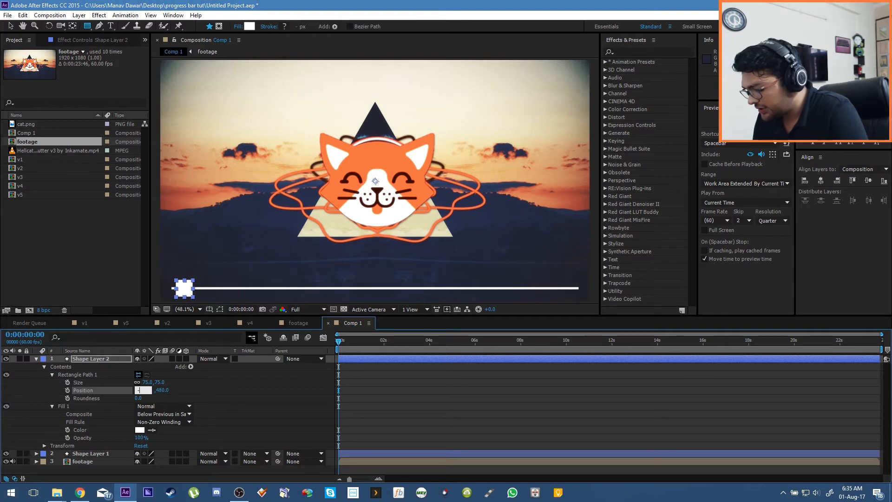
text(-850.0)
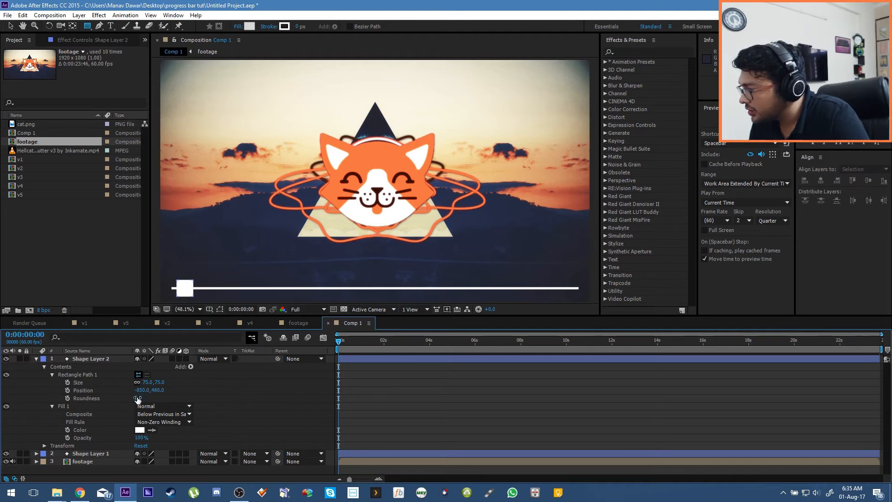
click(140, 397)
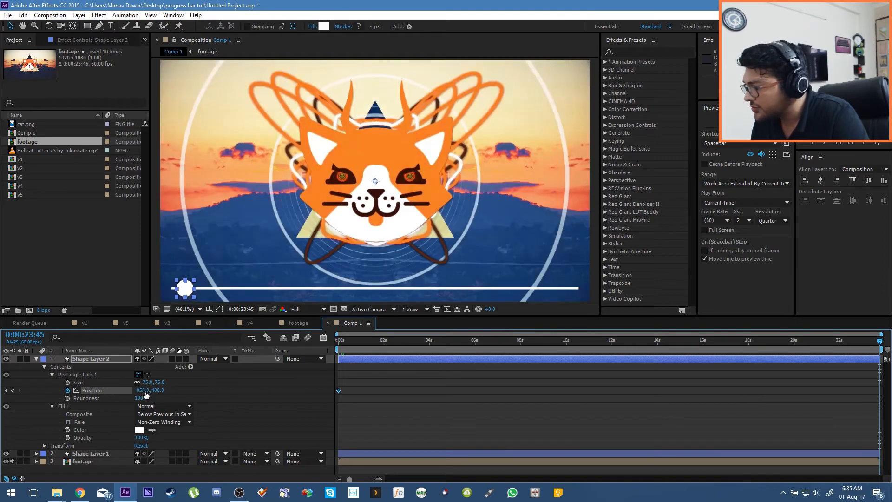
double_click(143, 389)
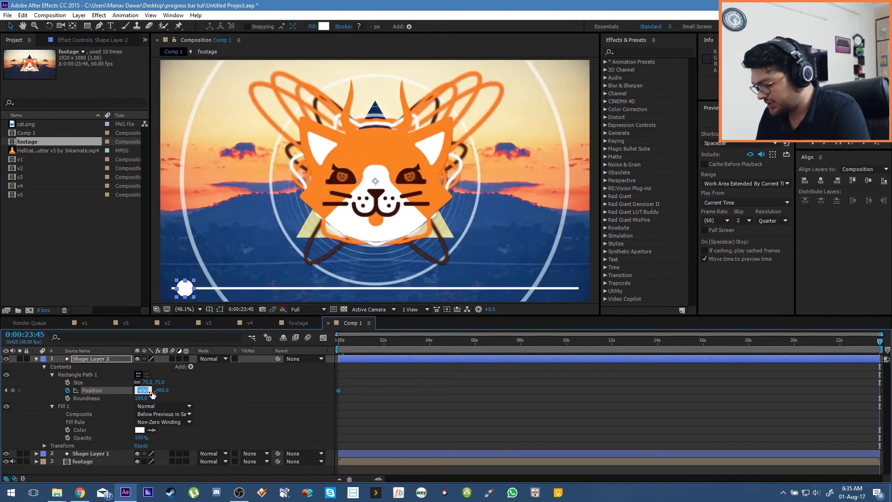
text(850)
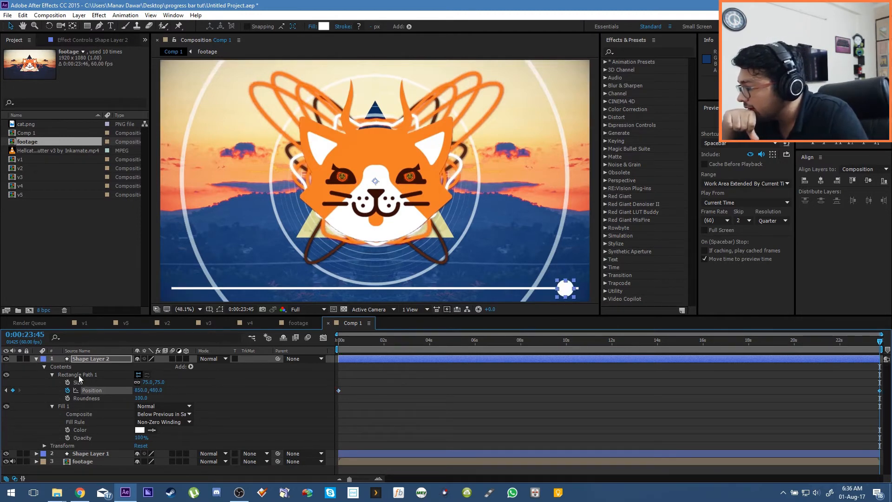
Place the footage copy below Shape Layer 2 with Alpha Matte 'Shape Layer 2'.
click(35, 358)
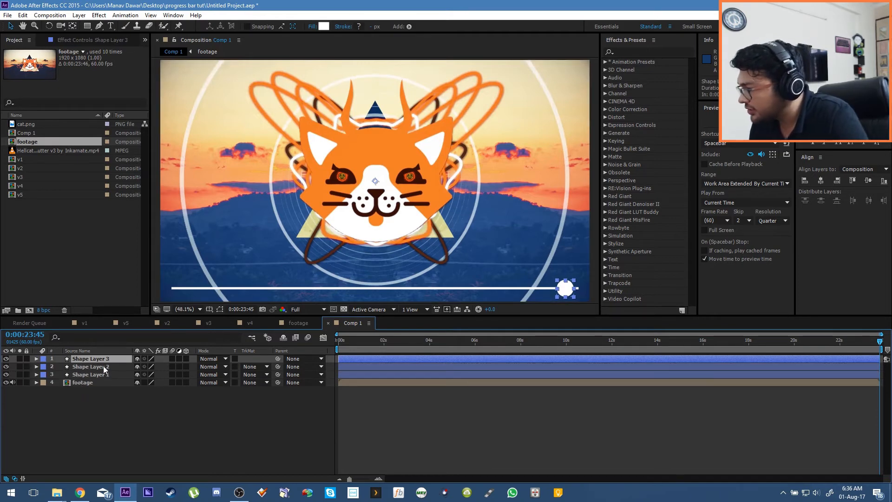
click(83, 383)
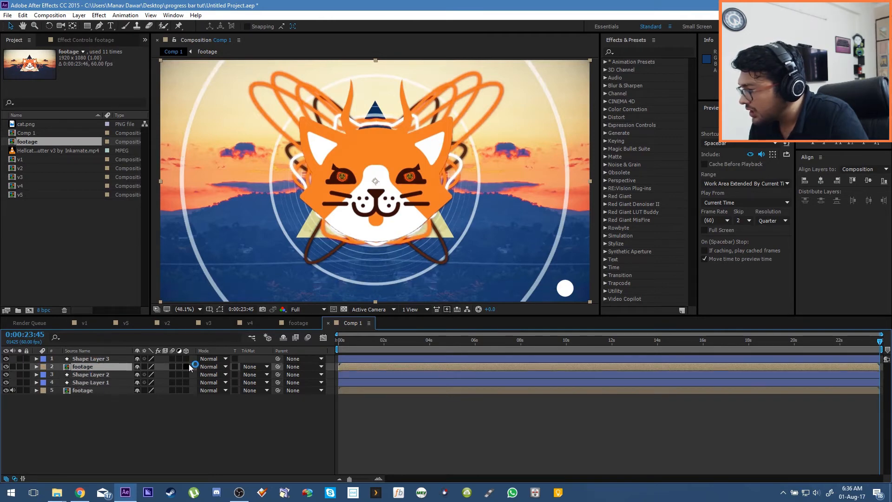
click(253, 366)
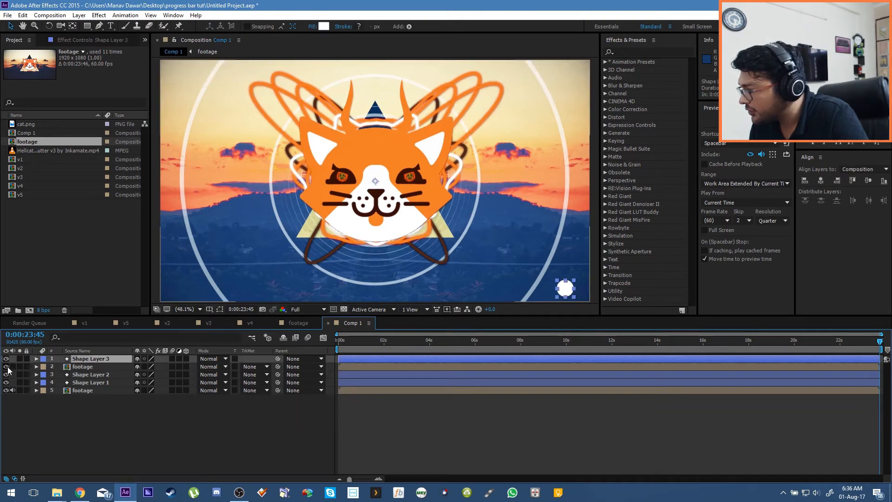
click(36, 358)
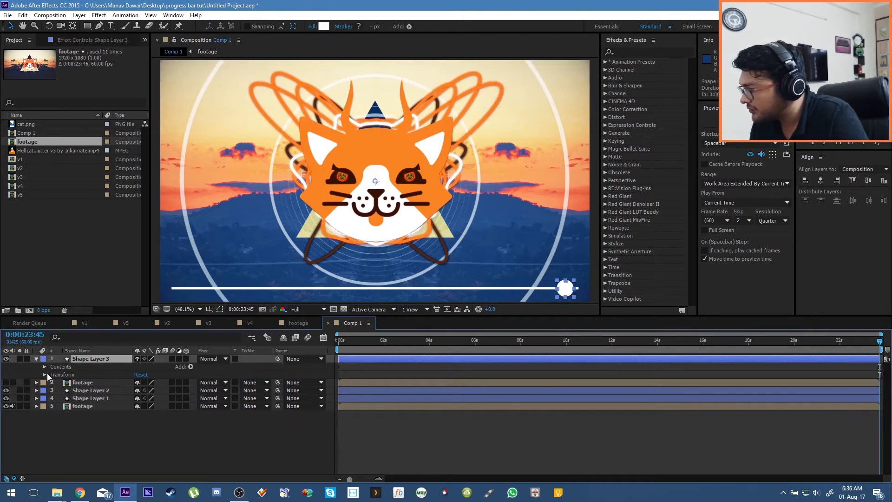
click(44, 366)
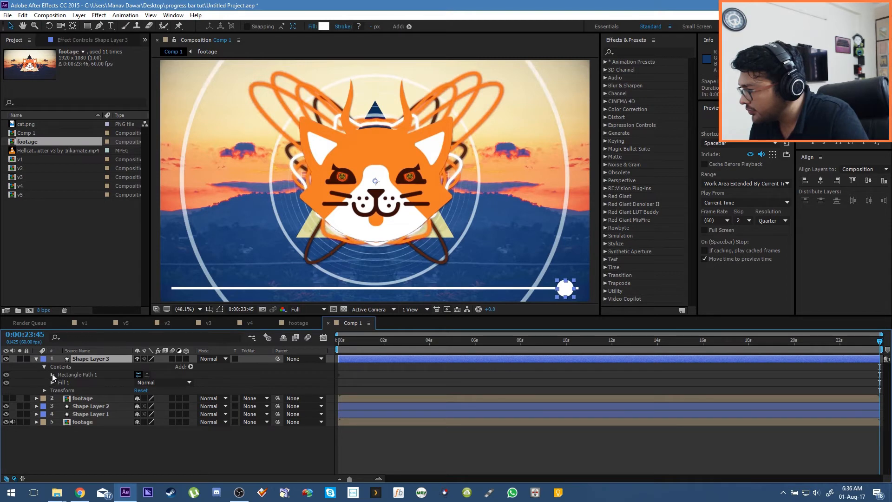
click(44, 374)
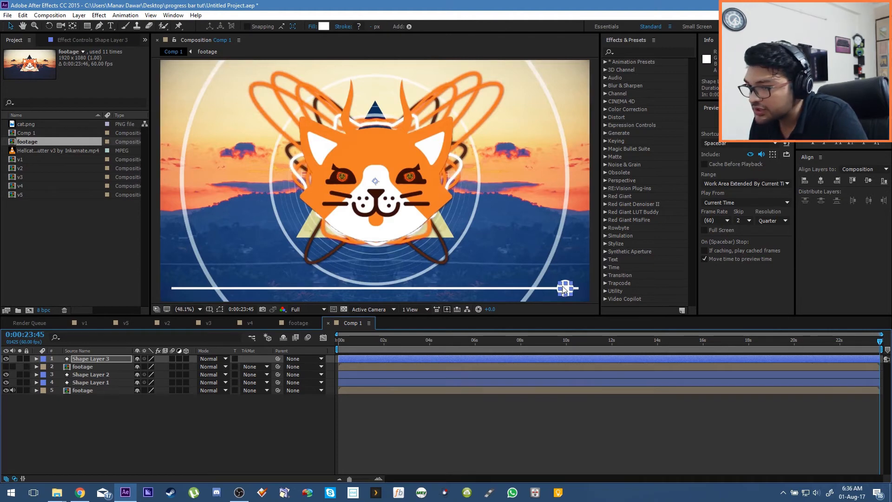
click(81, 366)
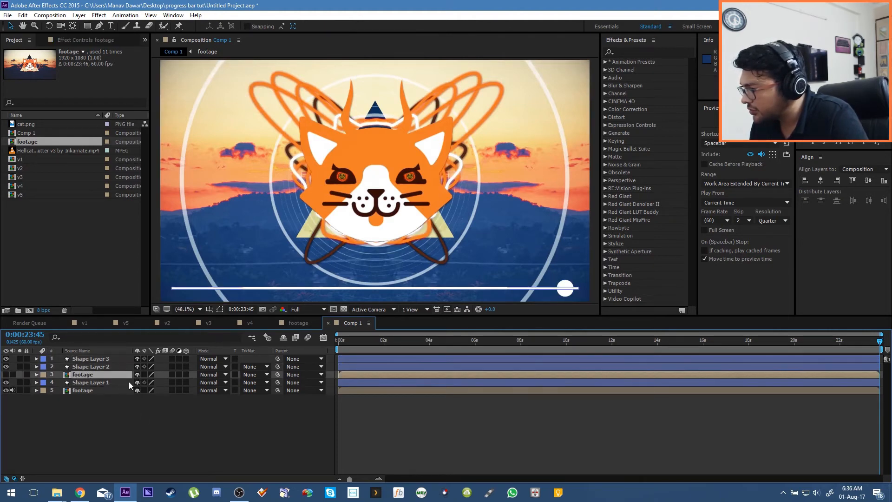
click(253, 375)
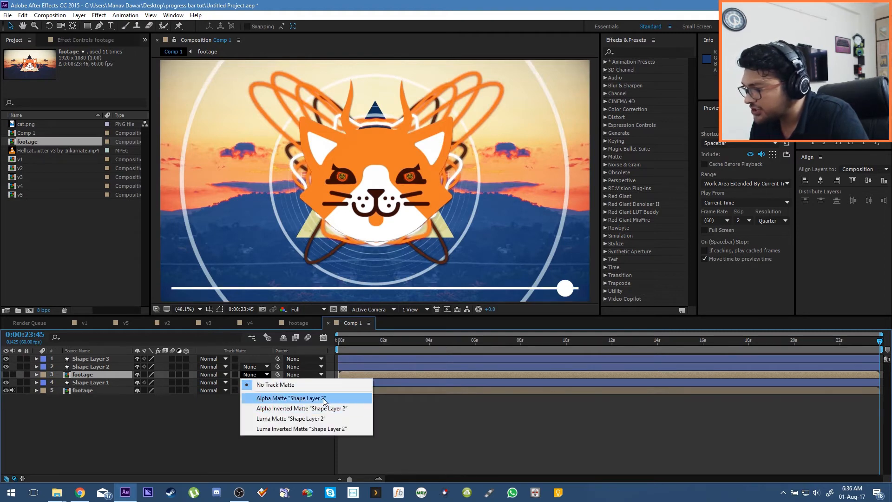
click(289, 398)
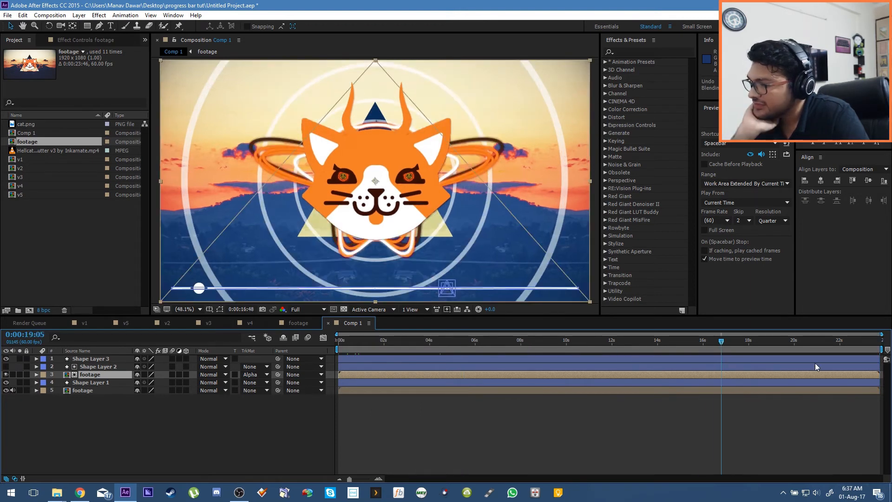
click(429, 339)
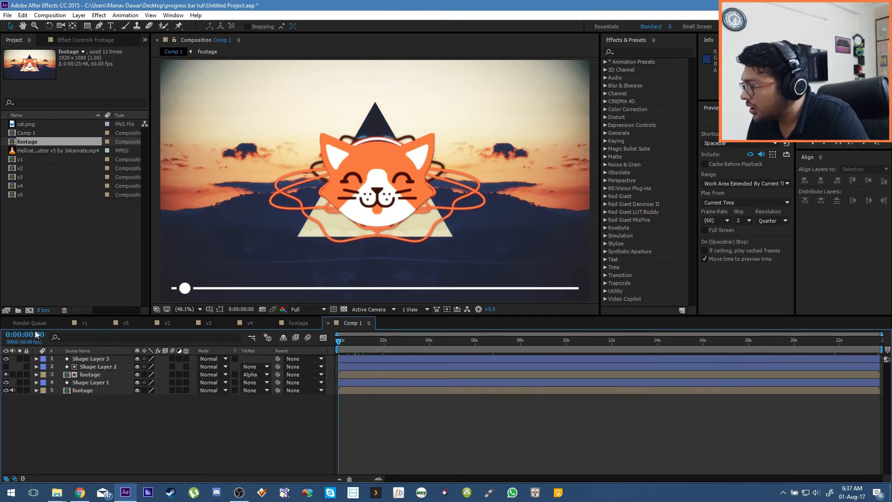
Scrub the timeline back and forth to preview the knob sliding along the bar.
click(79, 492)
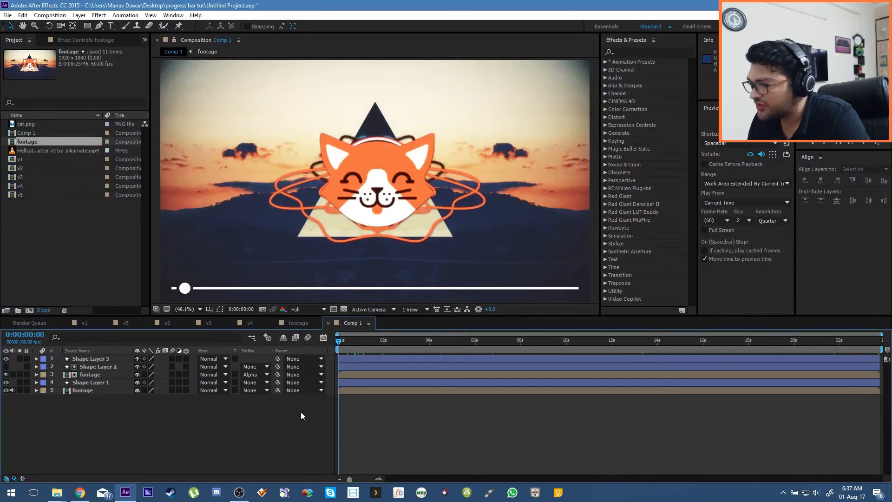
drag(184, 288, 269, 288)
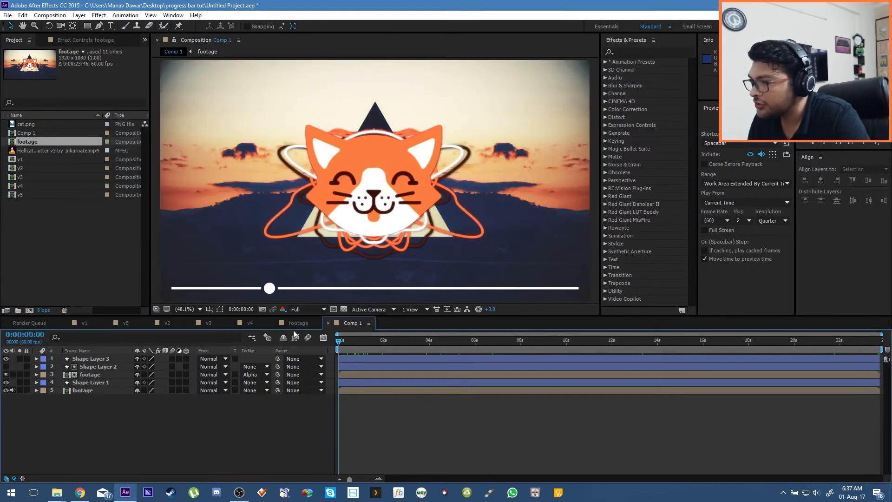
drag(269, 288, 184, 287)
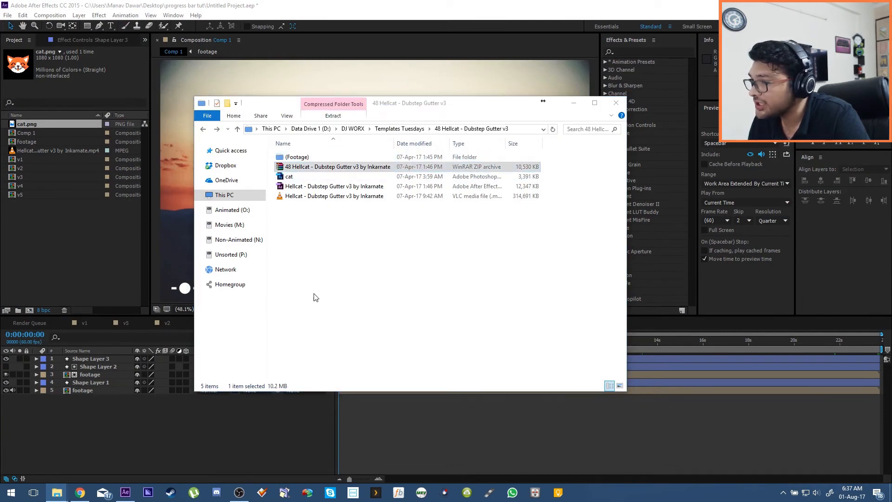
Open the template zip, close WinRAR, and select cat in the (Footage) folder.
double_click(336, 166)
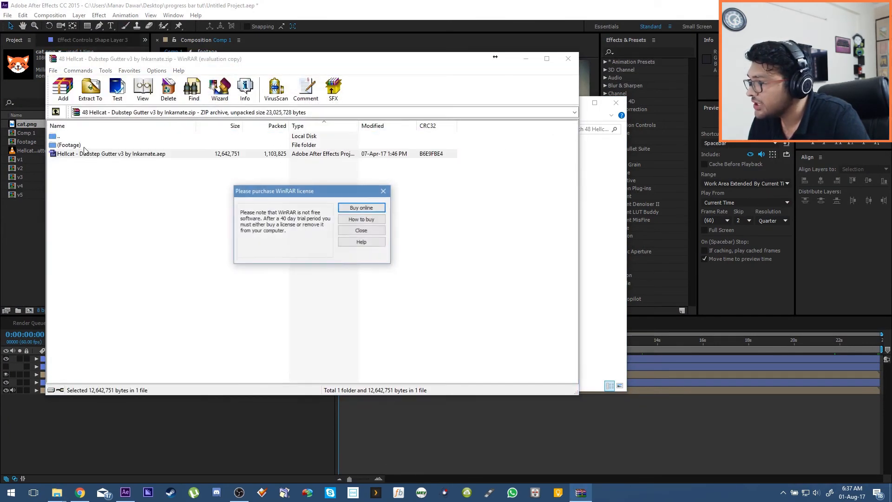
click(360, 230)
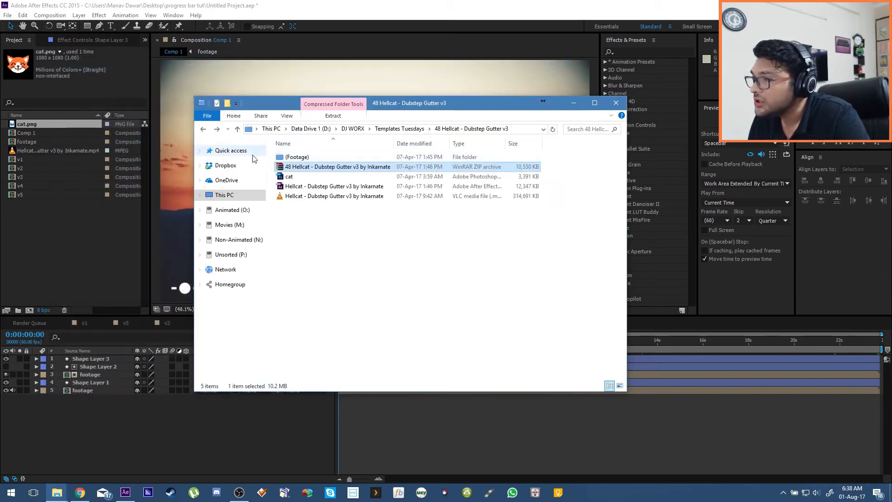
double_click(296, 156)
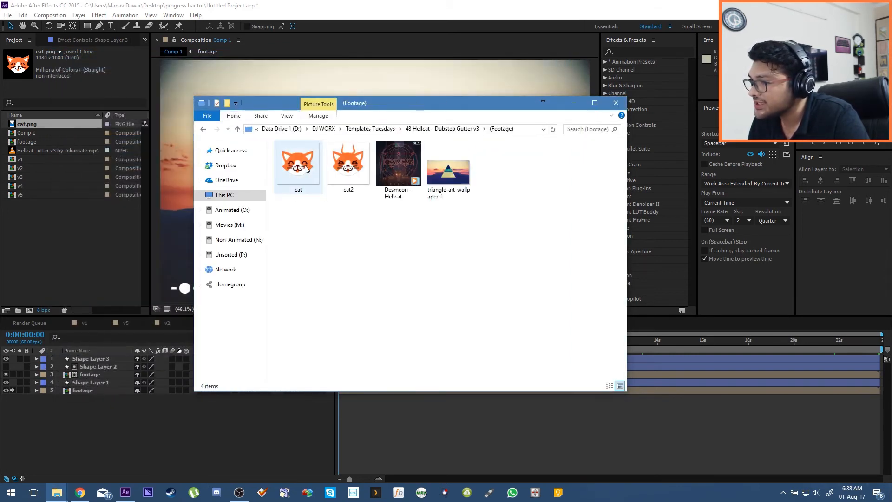
click(299, 163)
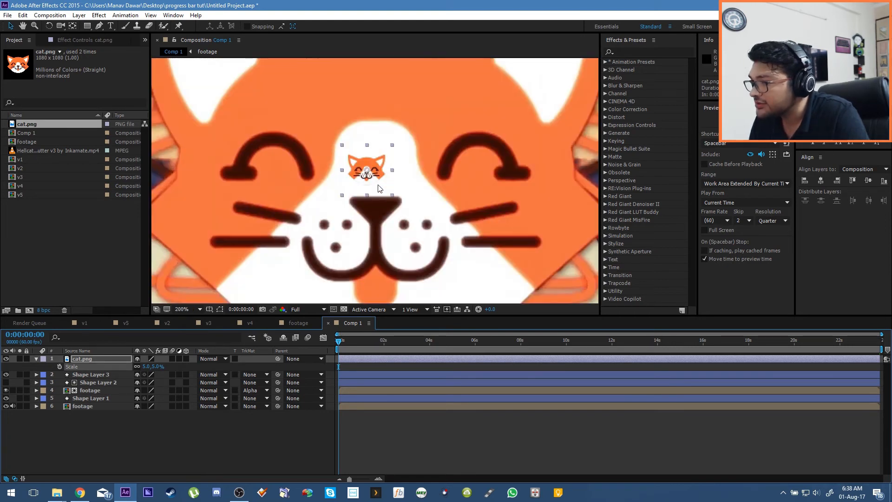
Fit the composition in view and move the tiny cat down onto the bar line.
click(182, 309)
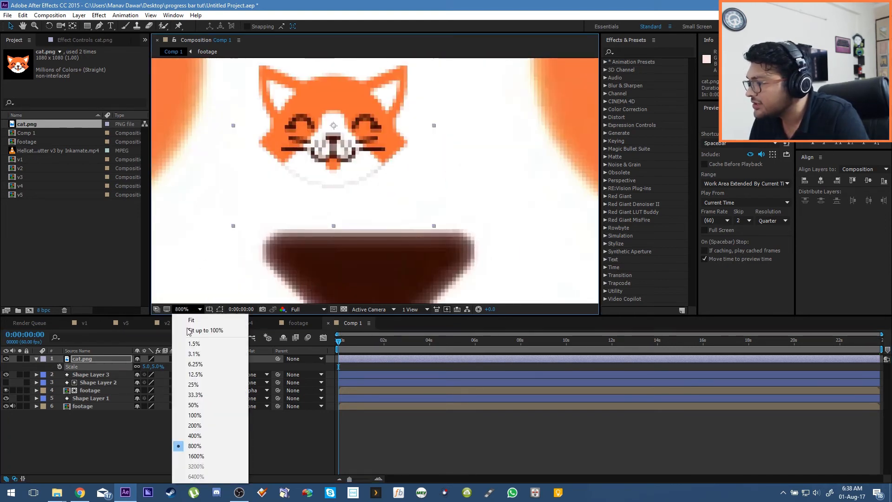
click(205, 329)
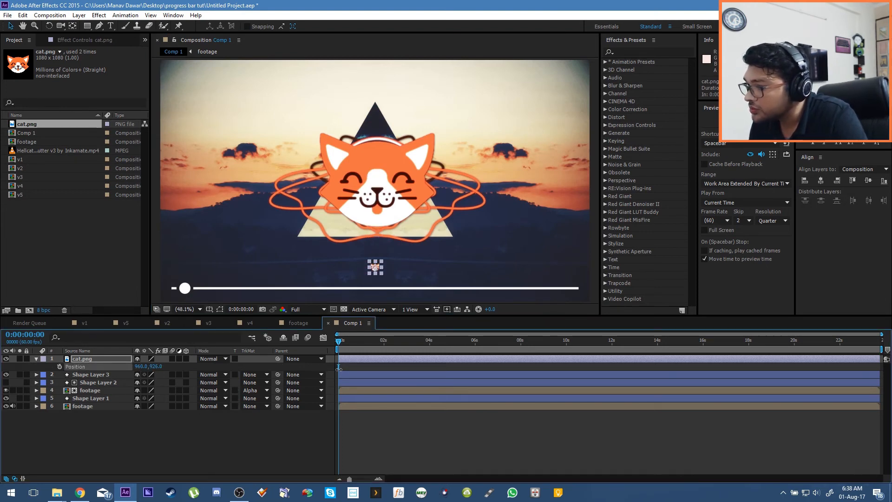
drag(374, 268, 375, 287)
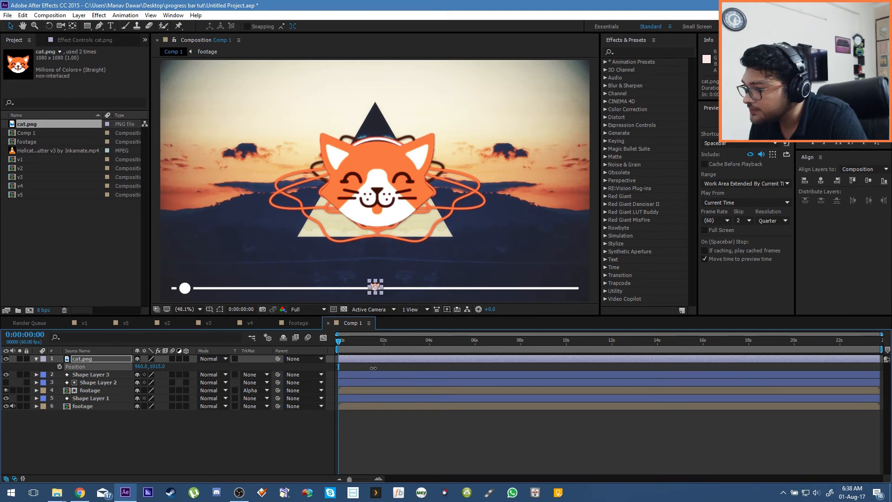
click(182, 309)
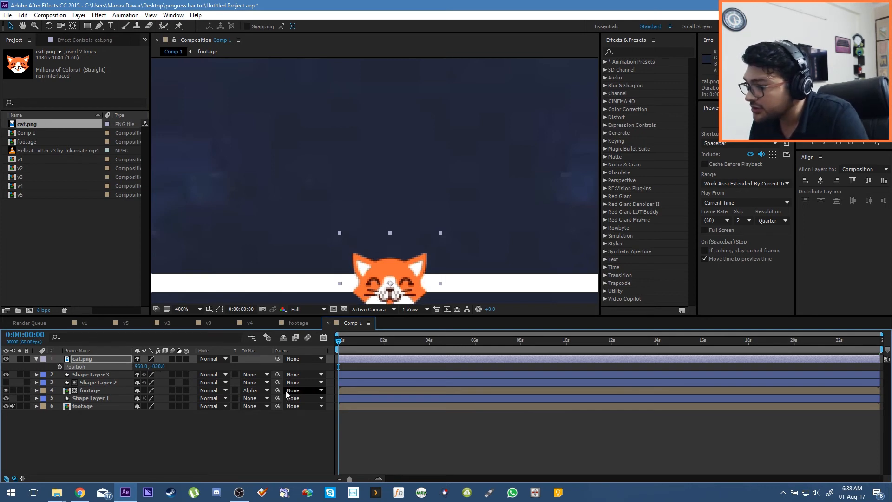
click(183, 309)
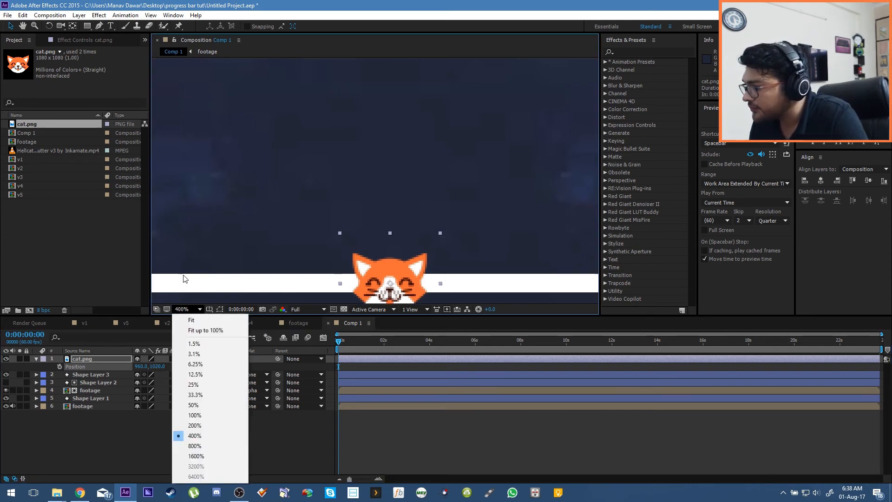
click(191, 320)
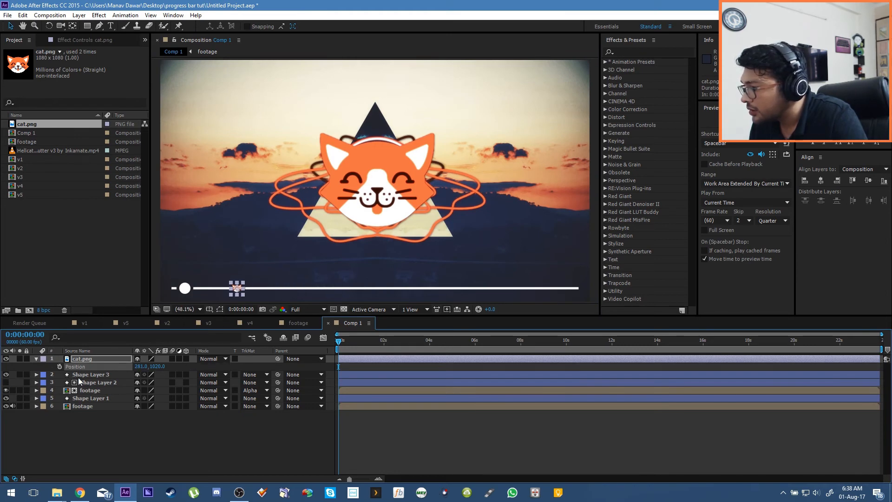
Centre the cat on the knob at the bar's left end and scale it to 7%.
drag(236, 287, 185, 287)
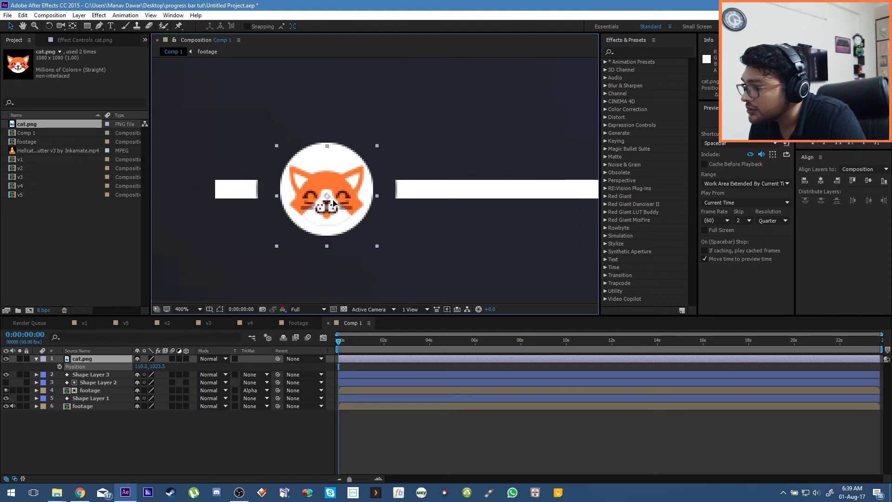
drag(327, 193, 326, 195)
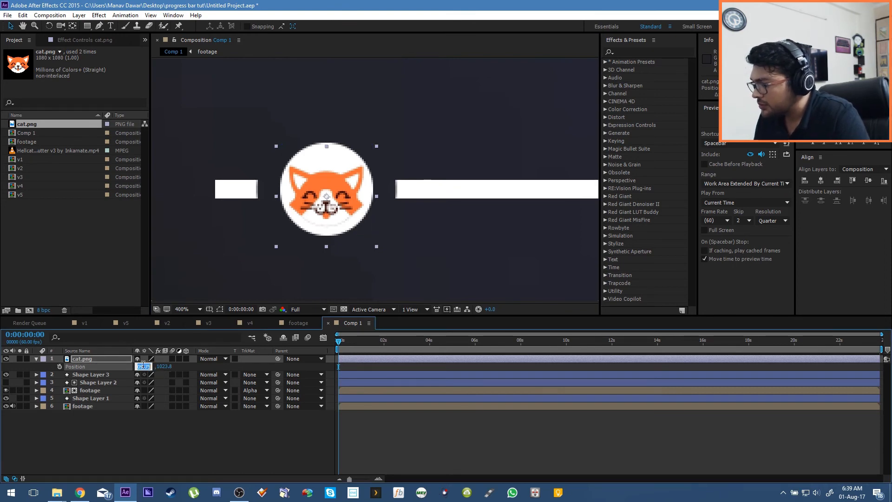
click(144, 366)
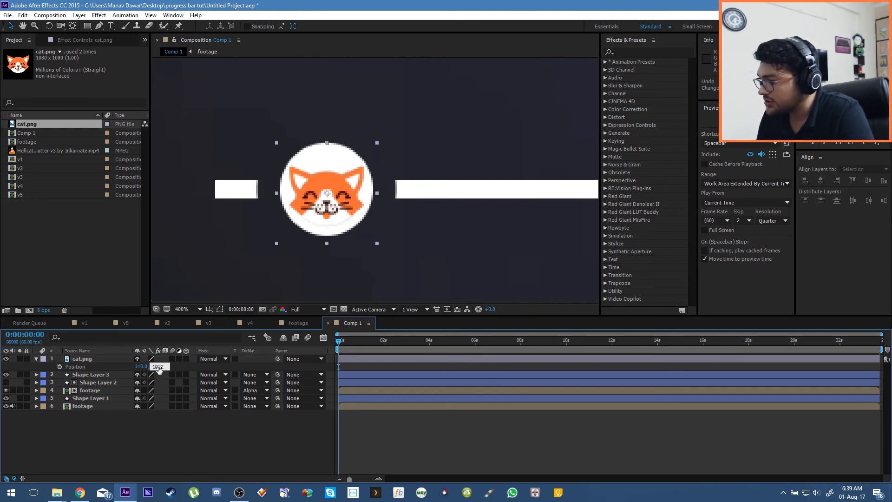
double_click(160, 365)
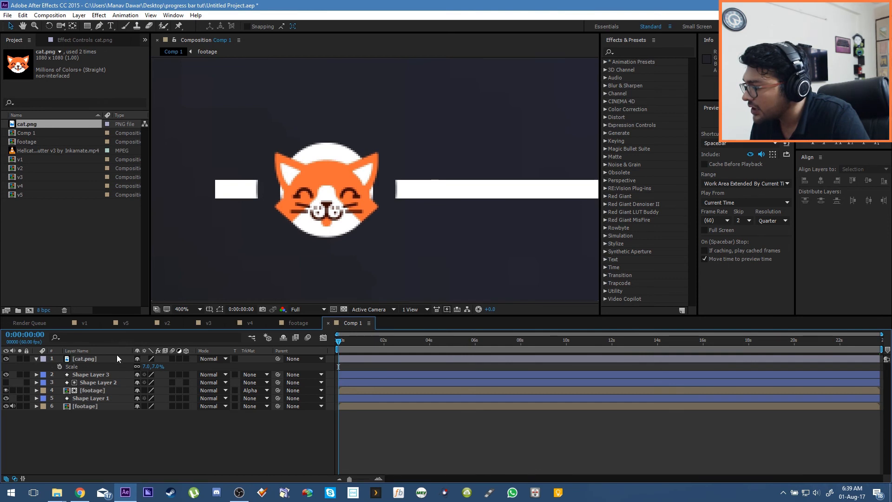
click(83, 358)
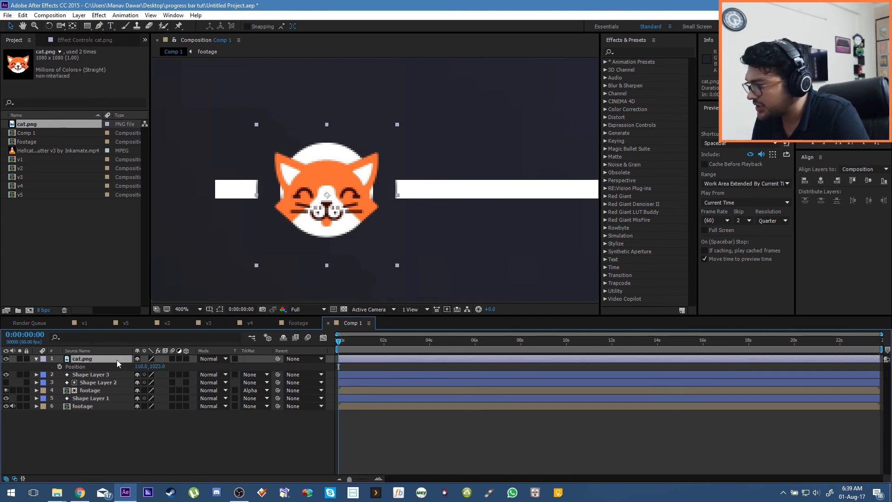
click(156, 365)
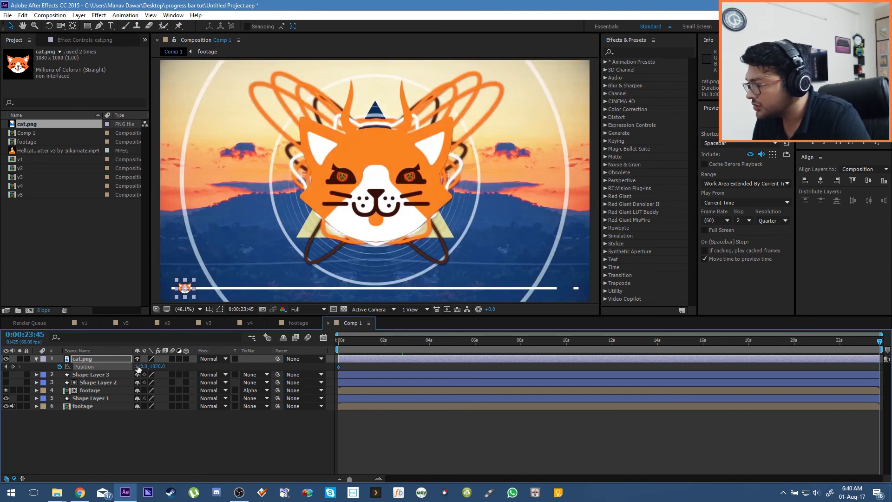
Keyframe the cat's end Position X at 1920 and scrub to preview the slide.
text(1920)
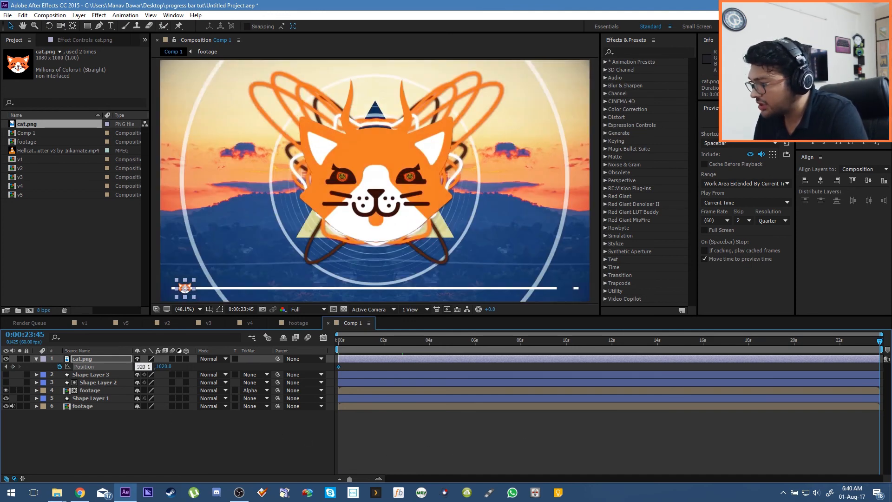
drag(184, 287, 564, 287)
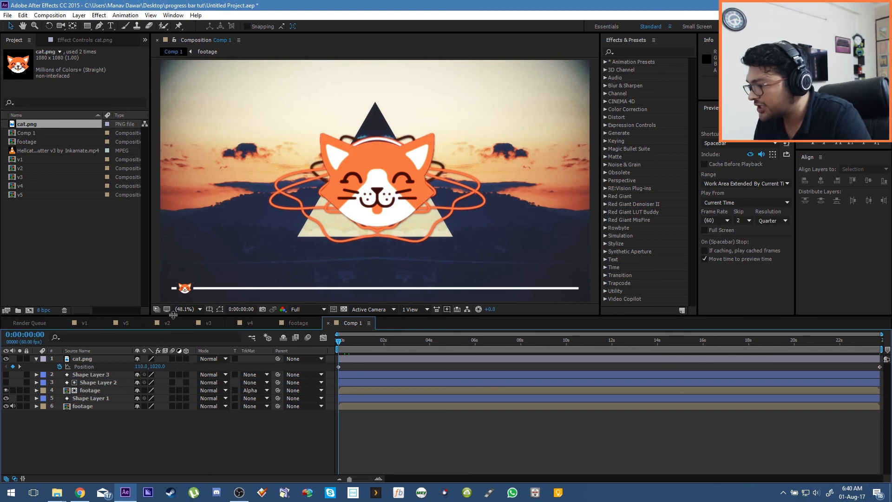
mouse_move(580, 287)
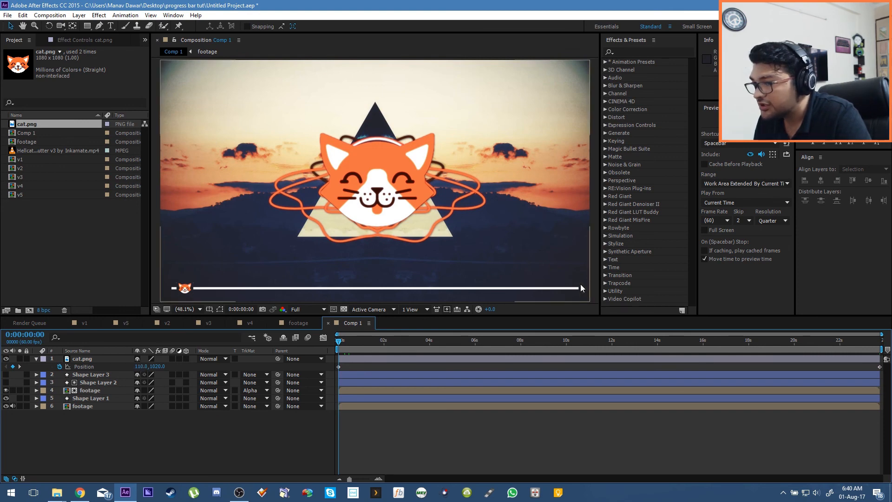